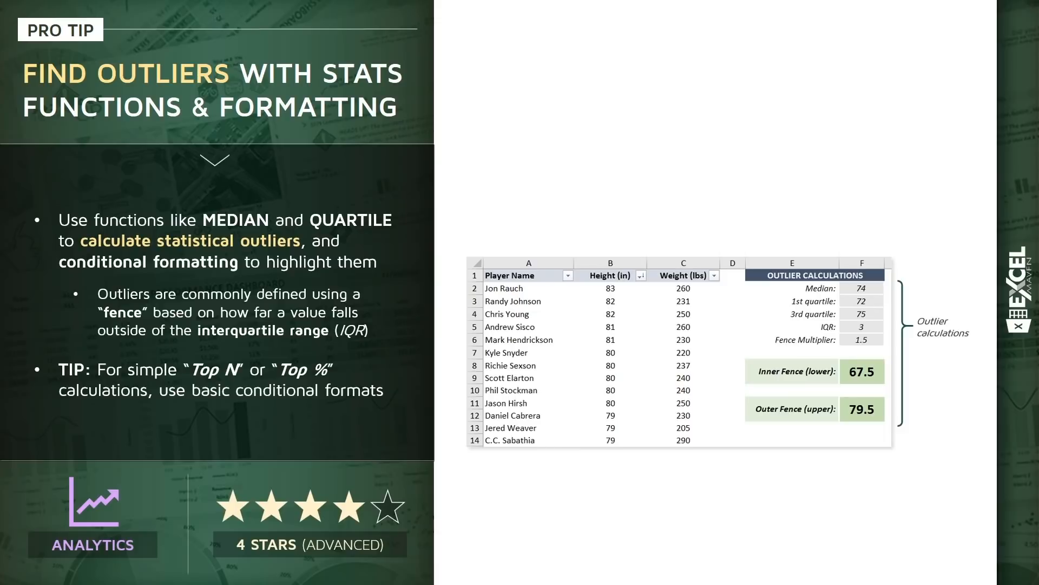
# Advance the slide to reveal the Conditional Formatting menu illustration beside the outlier example.
pyautogui.click(485, 58)
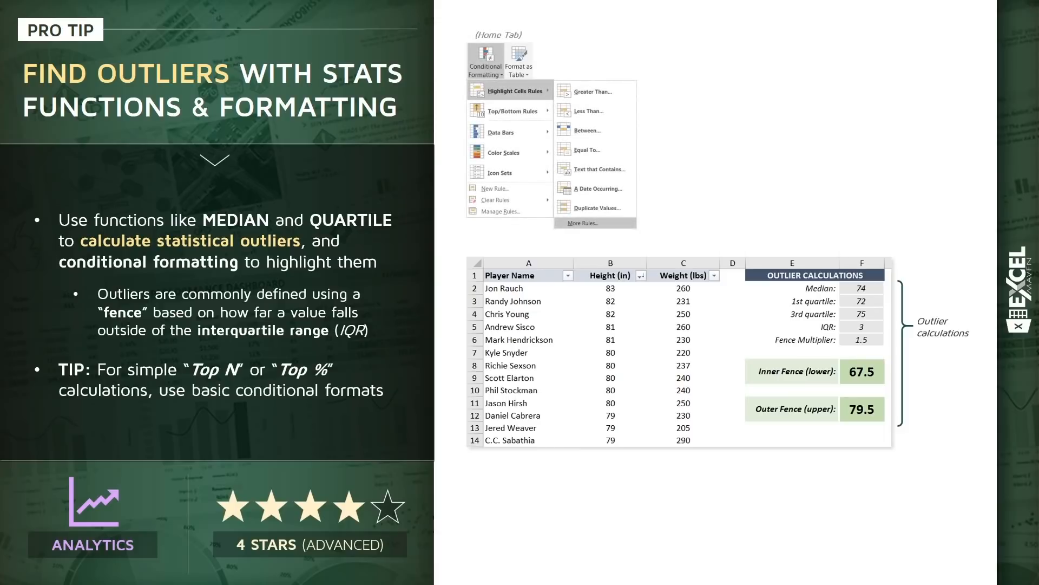
pyautogui.click(594, 223)
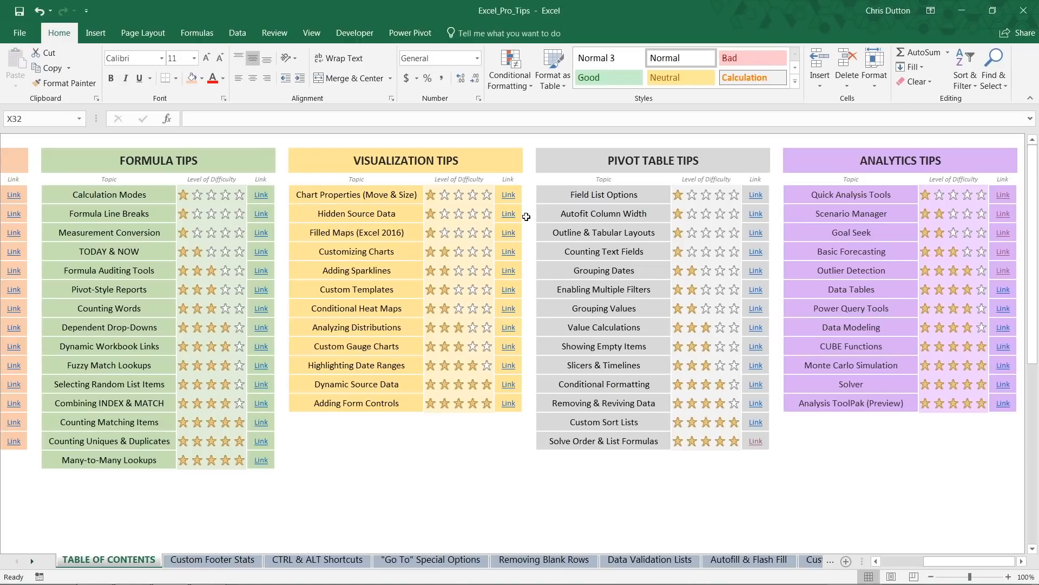
pyautogui.moveTo(902, 252)
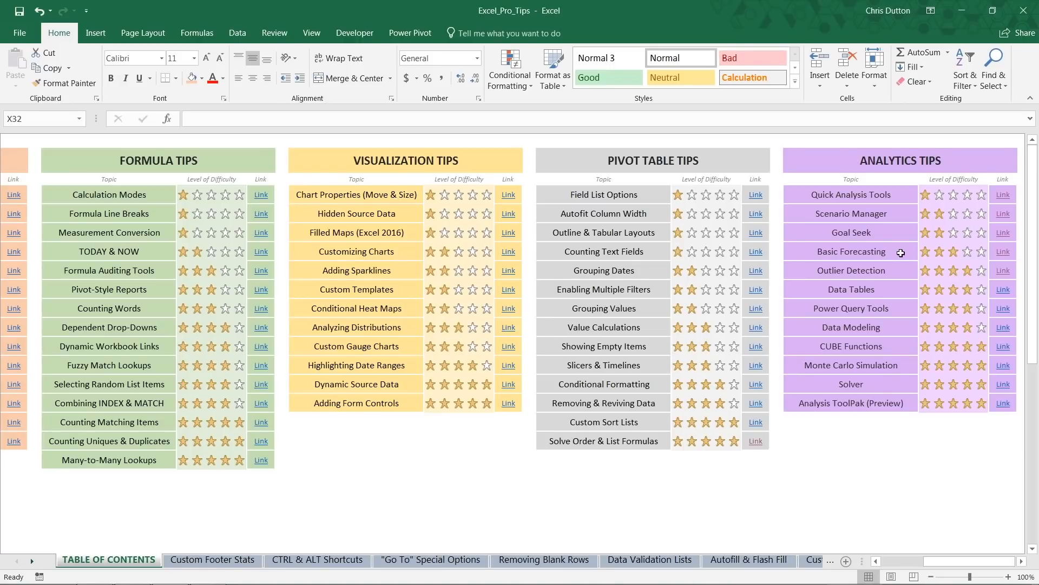
# Go from the table of contents to the Outlier Detection sheet with the player height table.
pyautogui.click(851, 270)
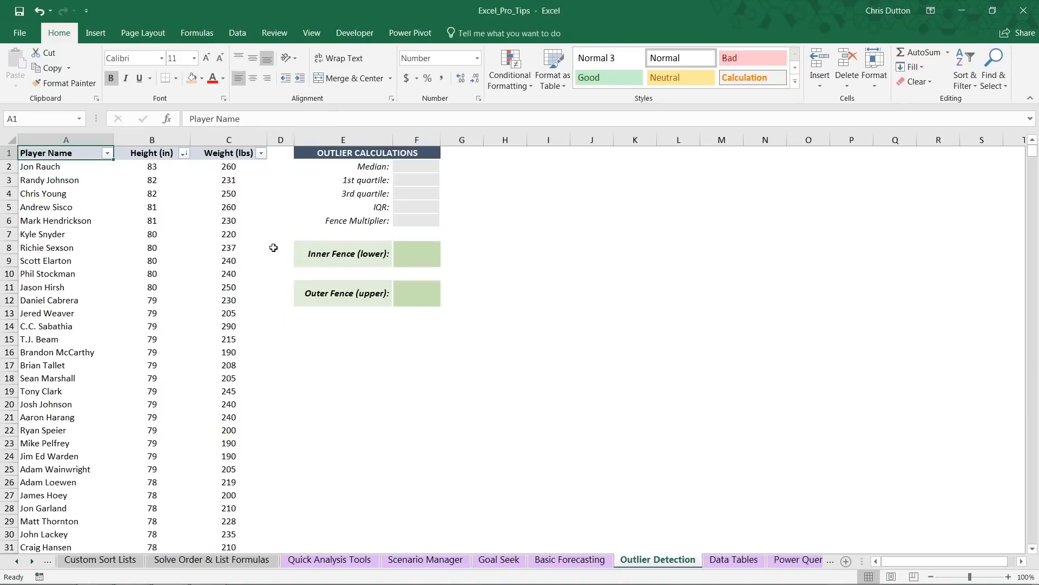
pyautogui.moveTo(36, 237)
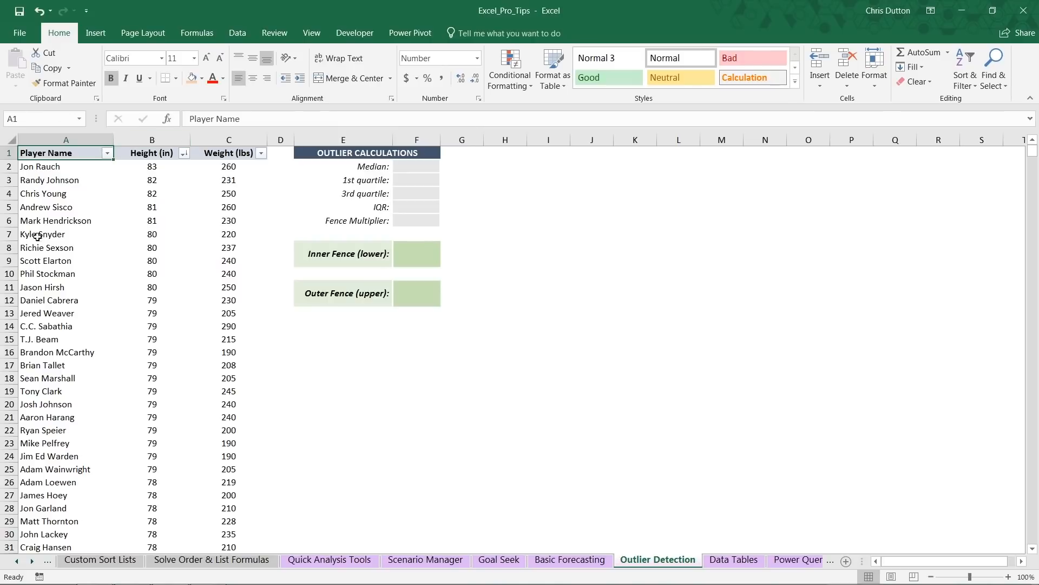
pyautogui.moveTo(74, 262)
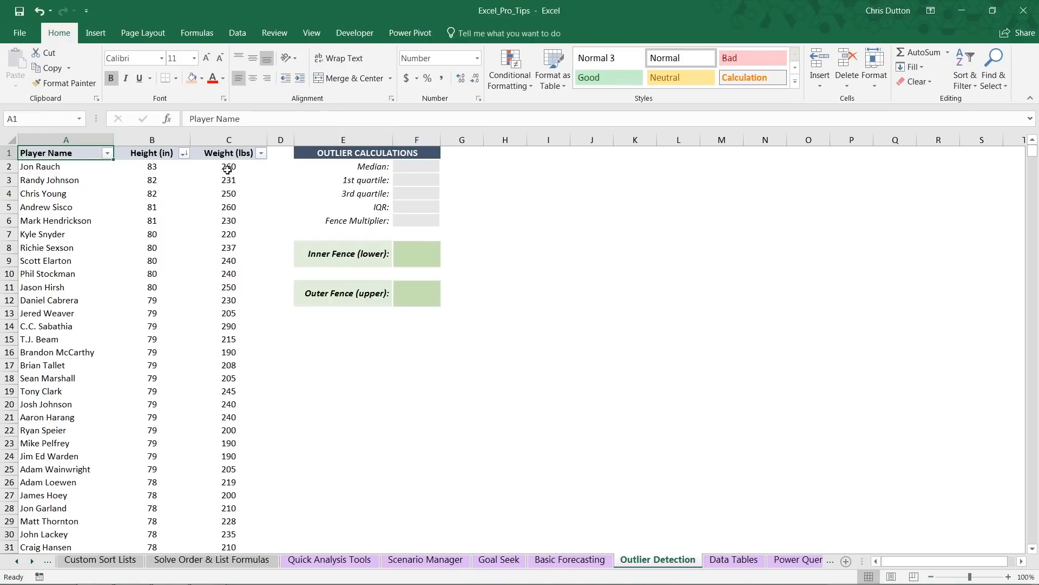
pyautogui.click(228, 139)
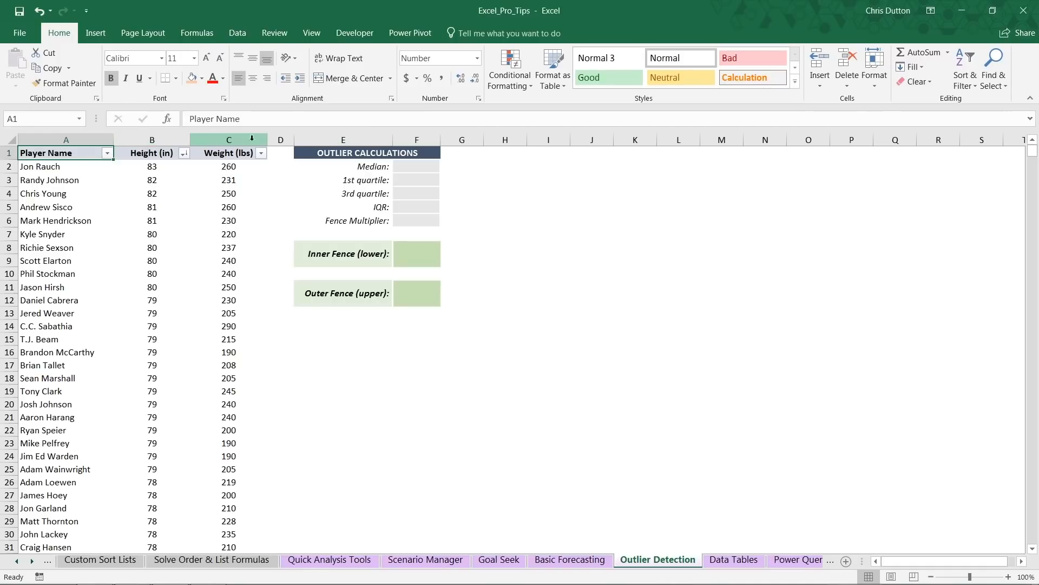
pyautogui.moveTo(409, 302)
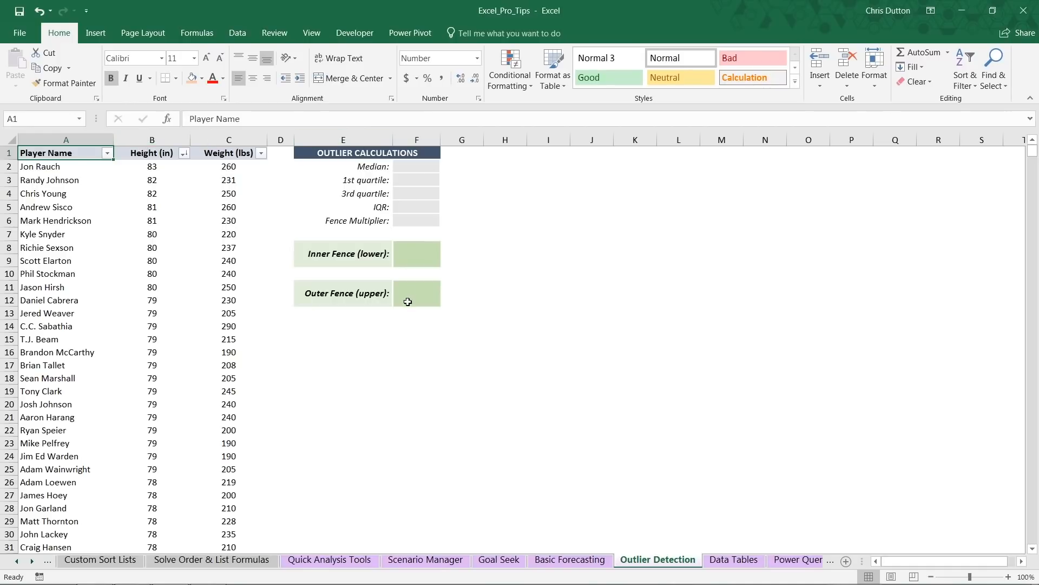
pyautogui.moveTo(397, 253)
pyautogui.write('=')
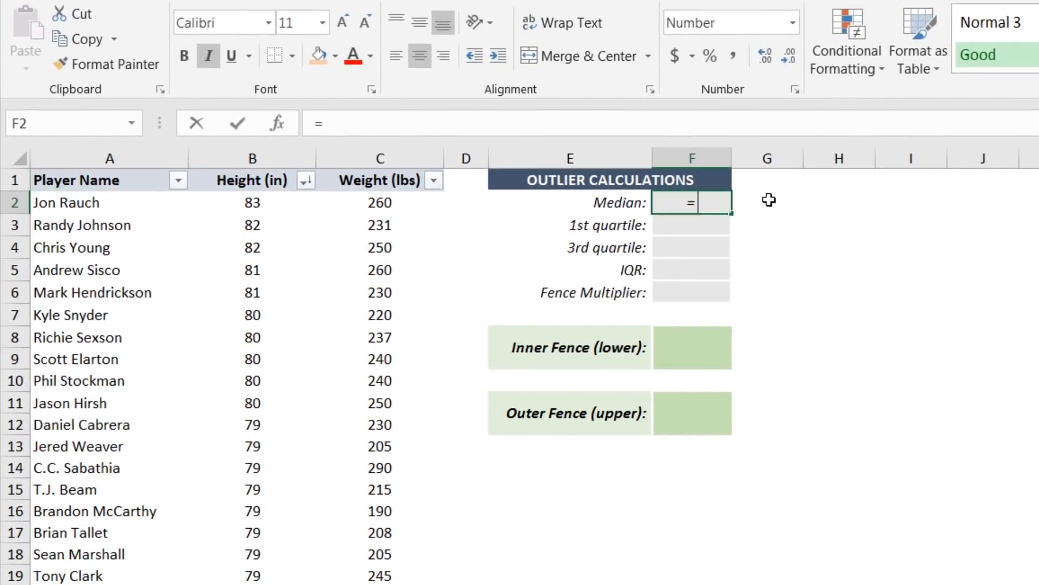
# Enter =MEDIAN(B:B) giving 74 and =QUARTILE.INC(B:B,1) giving 72 for the Height column.
pyautogui.write('MEDIAN')
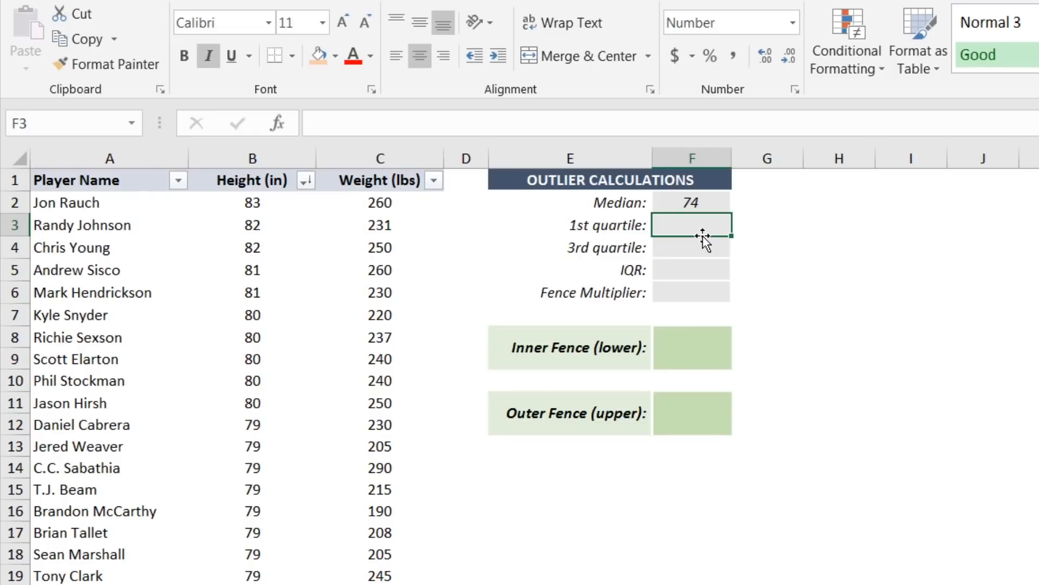
pyautogui.write('=QUARTILE')
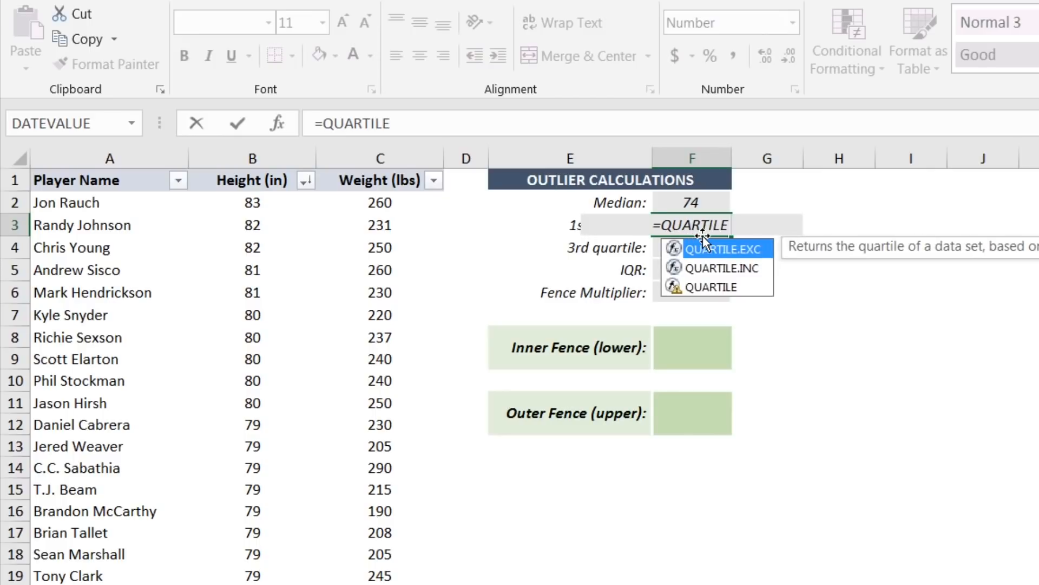
pyautogui.moveTo(728, 268)
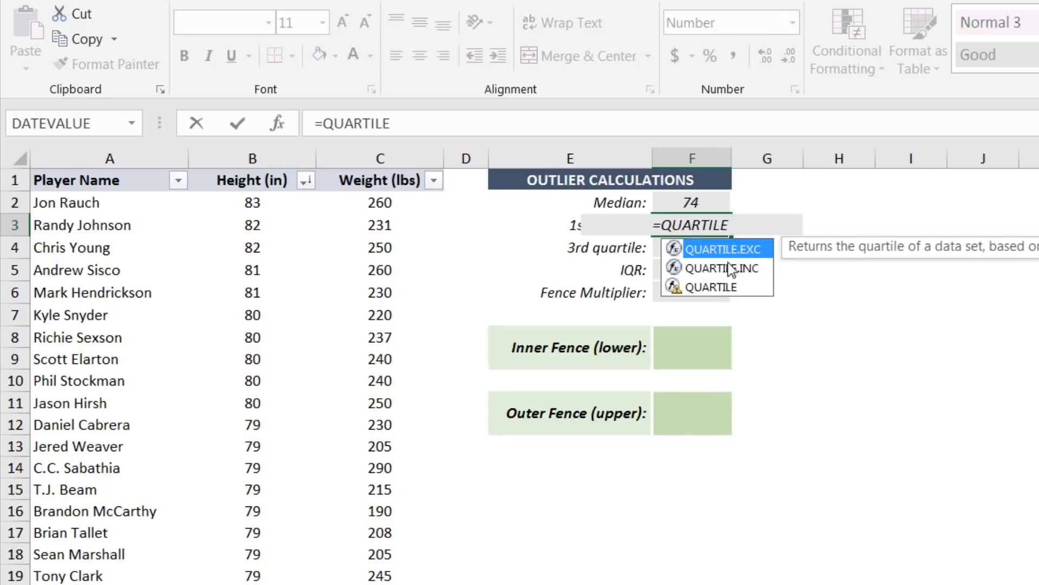
pyautogui.moveTo(766, 261)
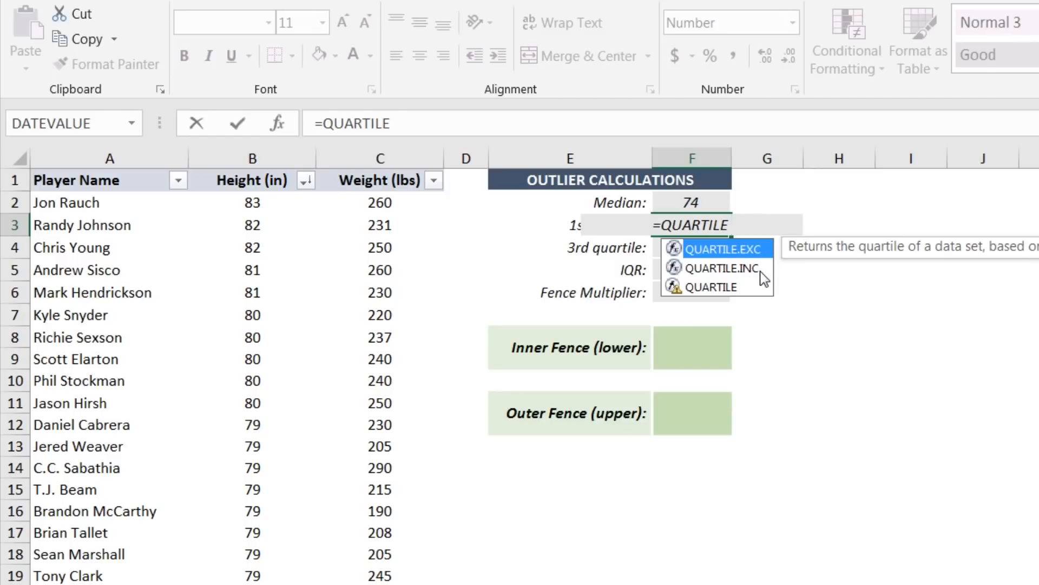
pyautogui.moveTo(712, 295)
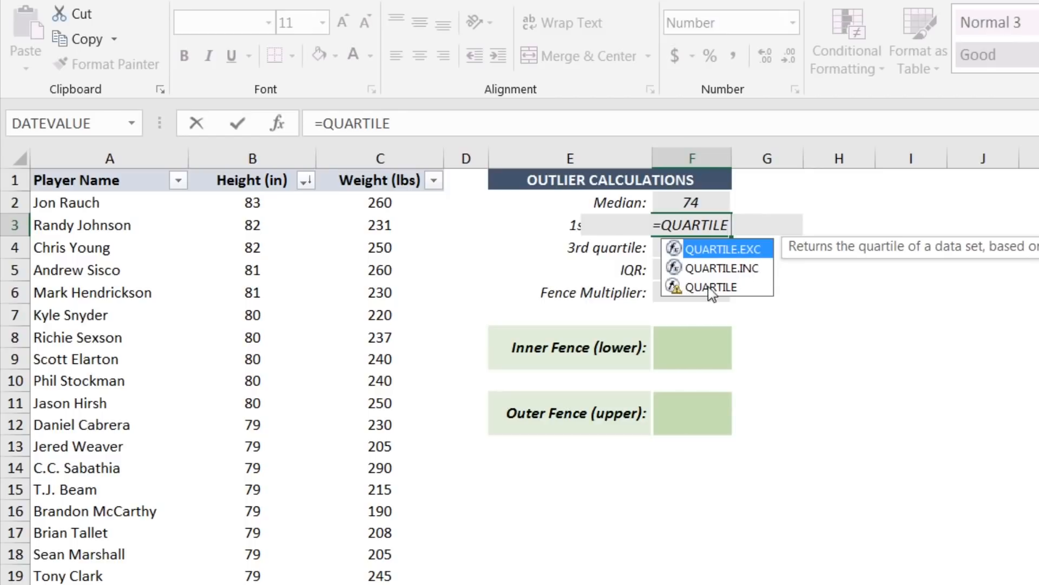
pyautogui.moveTo(713, 286)
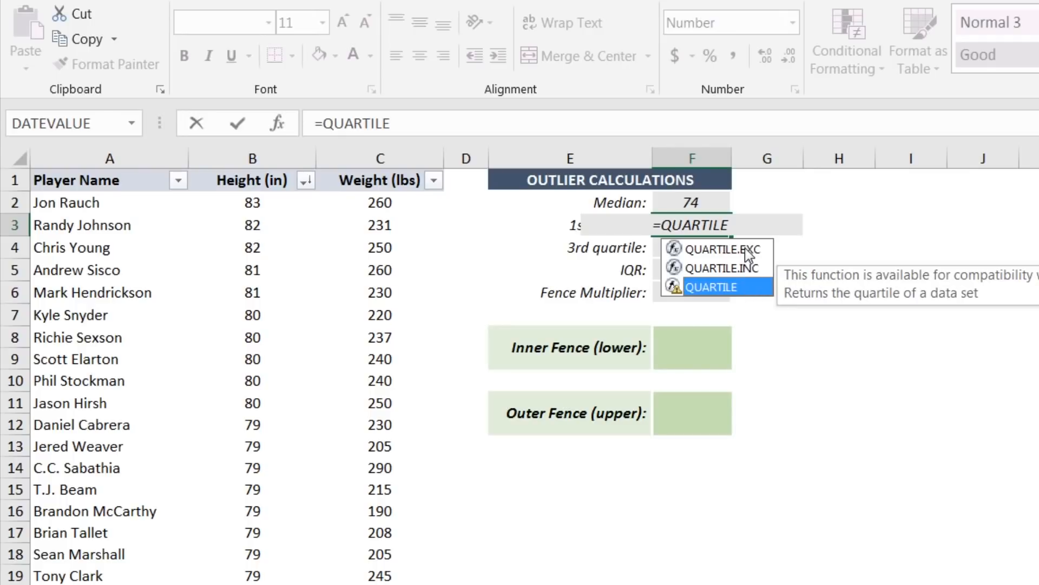
pyautogui.moveTo(749, 262)
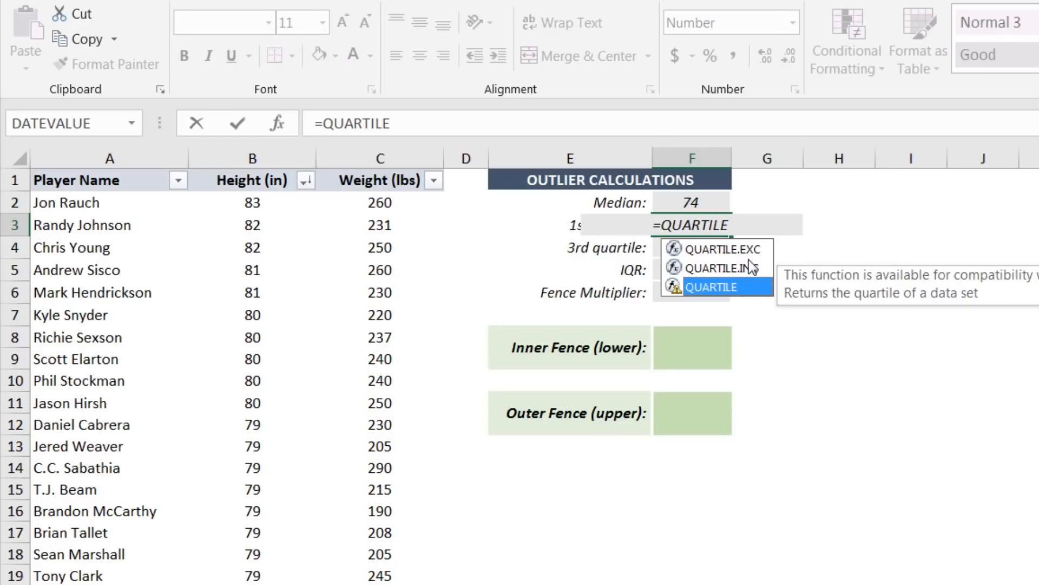
pyautogui.moveTo(746, 268)
pyautogui.write('.INC(')
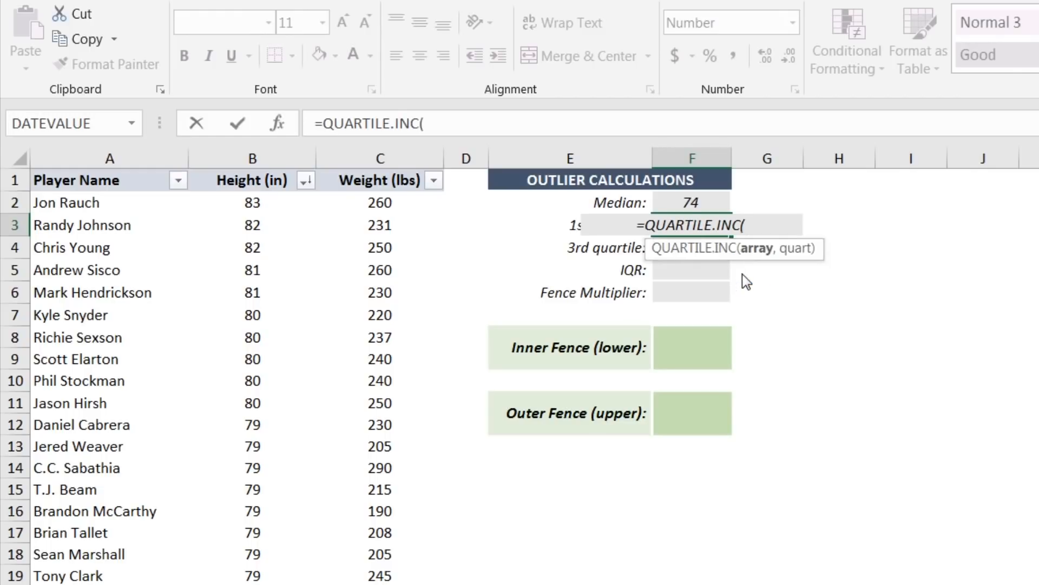
pyautogui.click(252, 158)
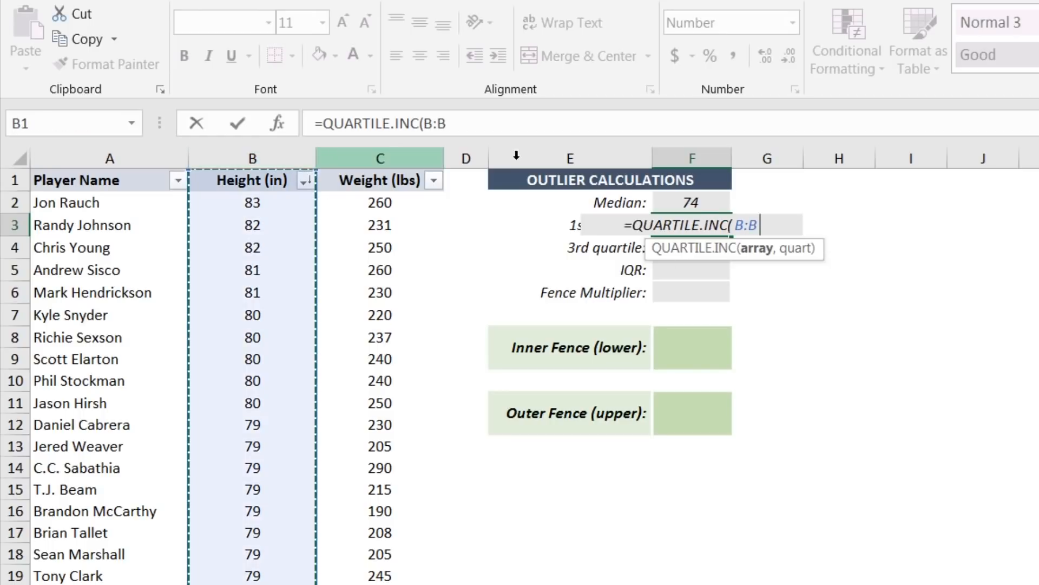
pyautogui.write(',')
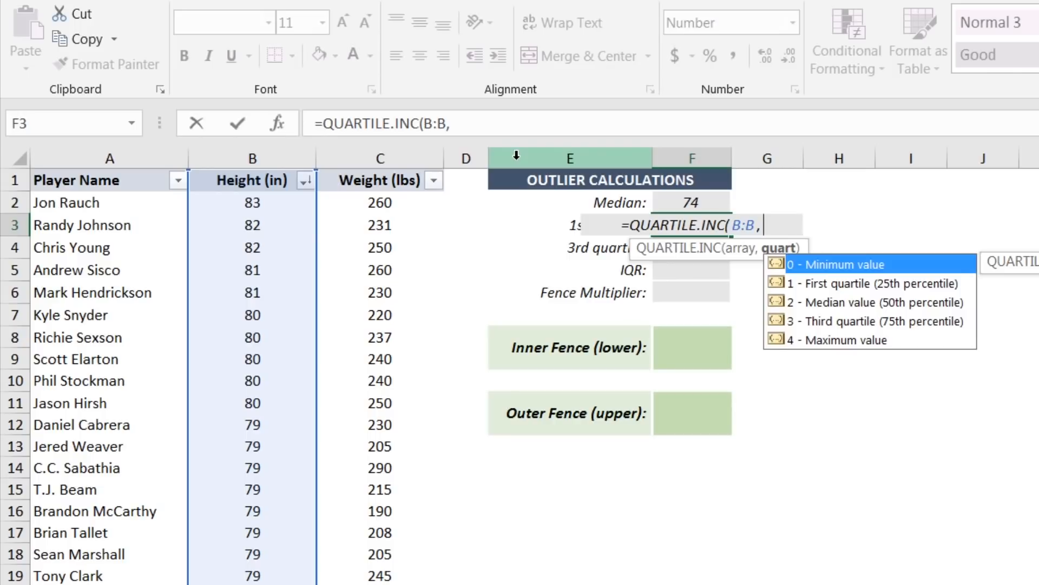
pyautogui.write('1')
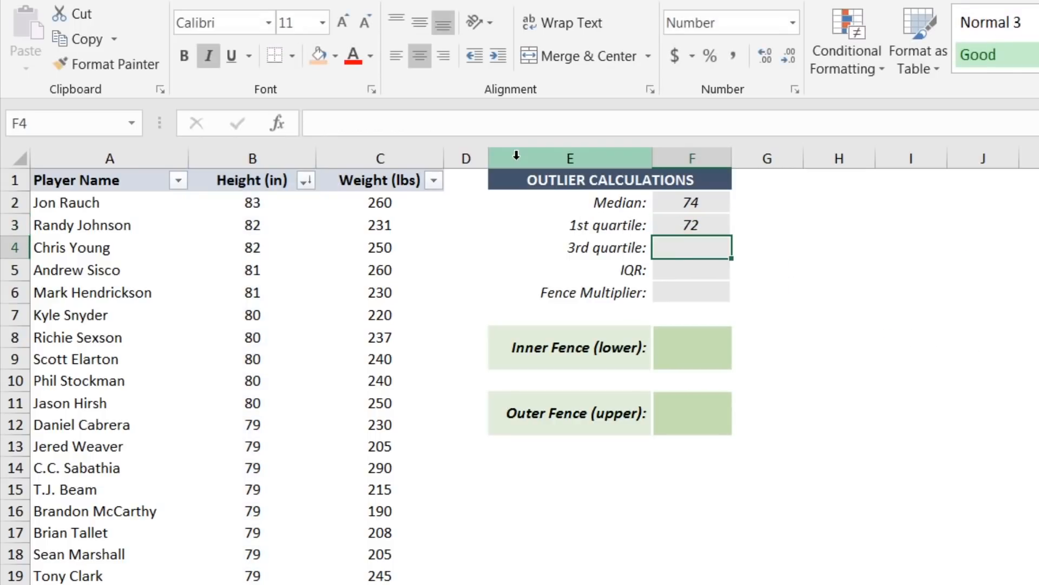
# Reopen the first-quartile formula and clear its quart argument to set up the 3rd quartile.
pyautogui.click(691, 224)
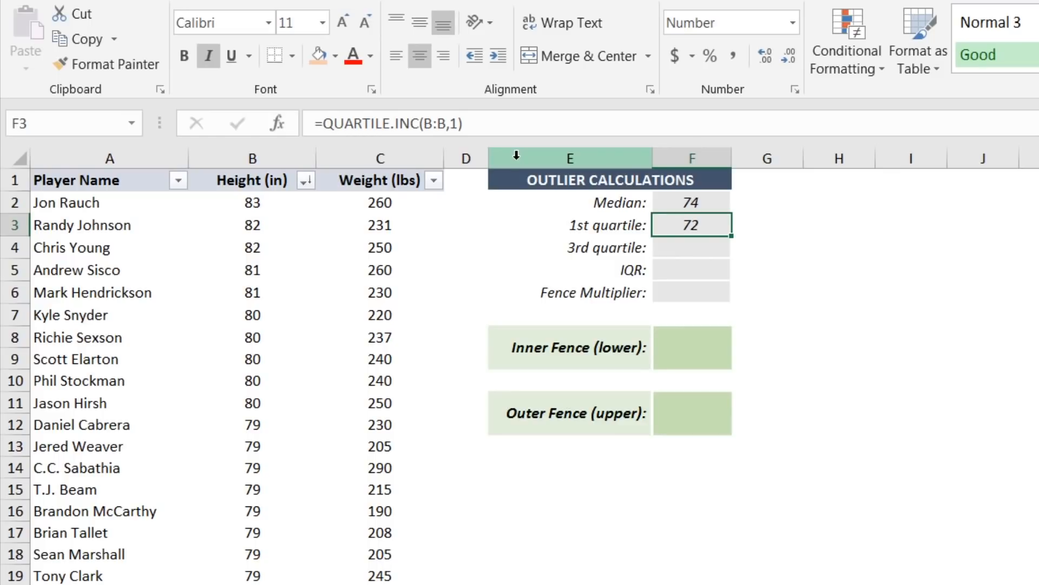
pyautogui.moveTo(200, 326)
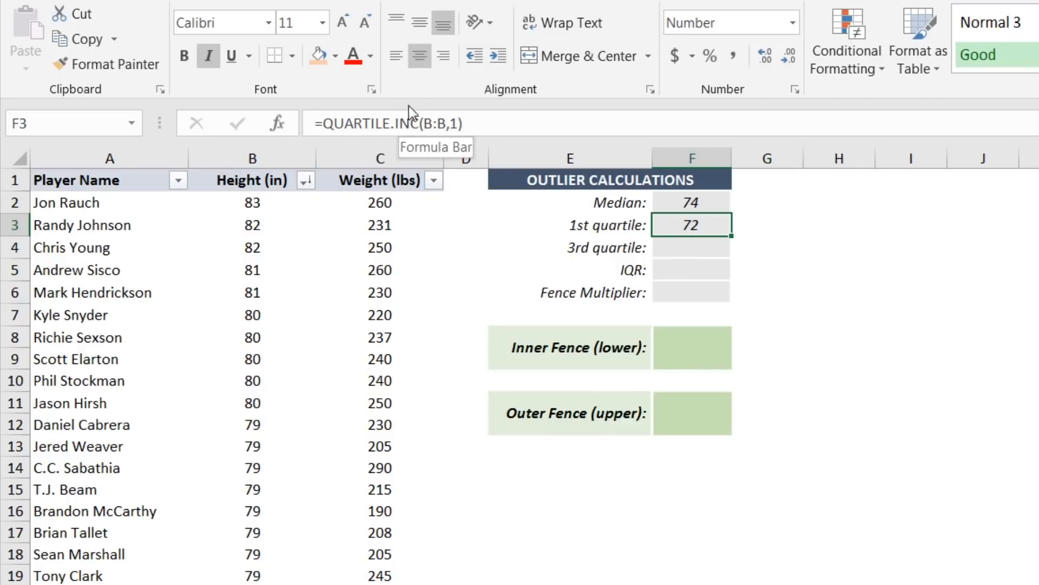
pyautogui.moveTo(429, 123)
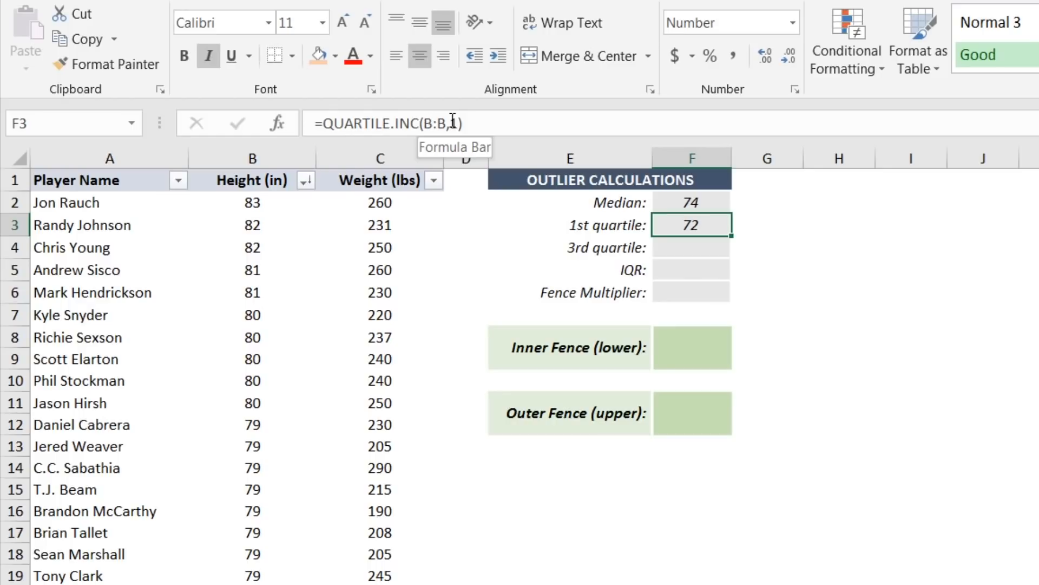
pyautogui.write(',')
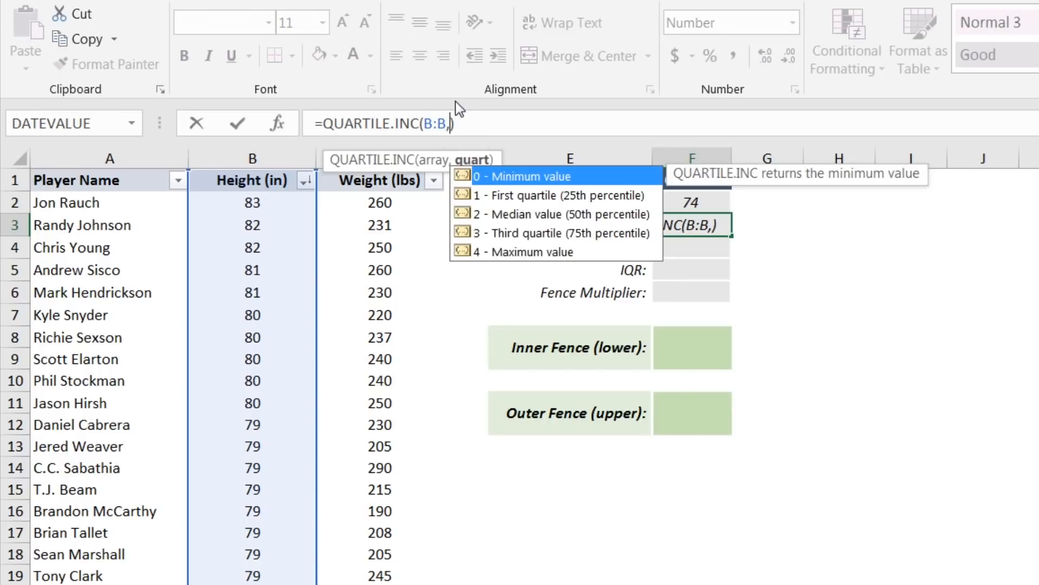
pyautogui.moveTo(534, 255)
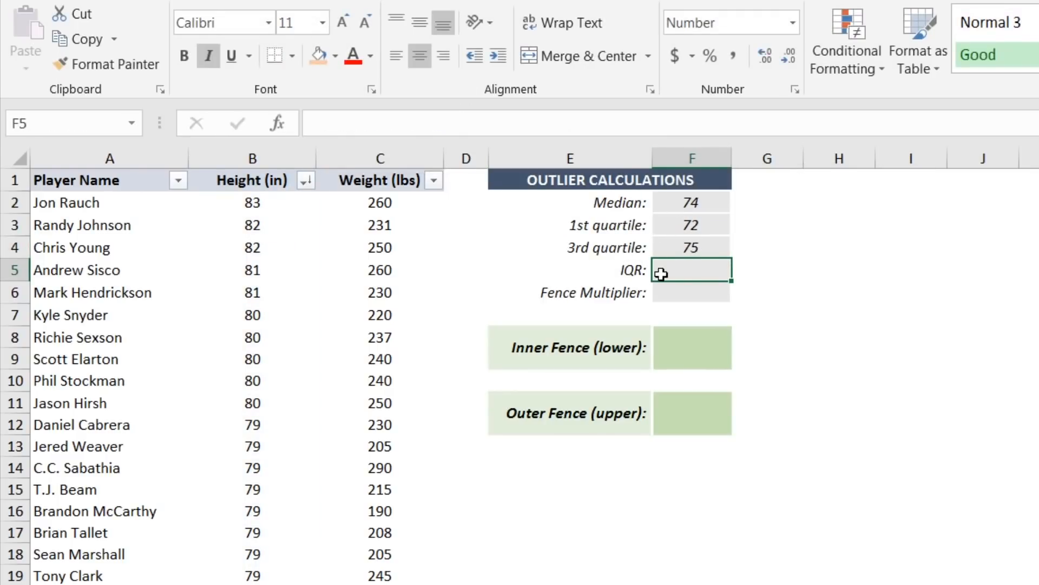
# Compute the IQR as =F4-F3 giving 3 and set the fence multiplier to 1.5.
pyautogui.write('=')
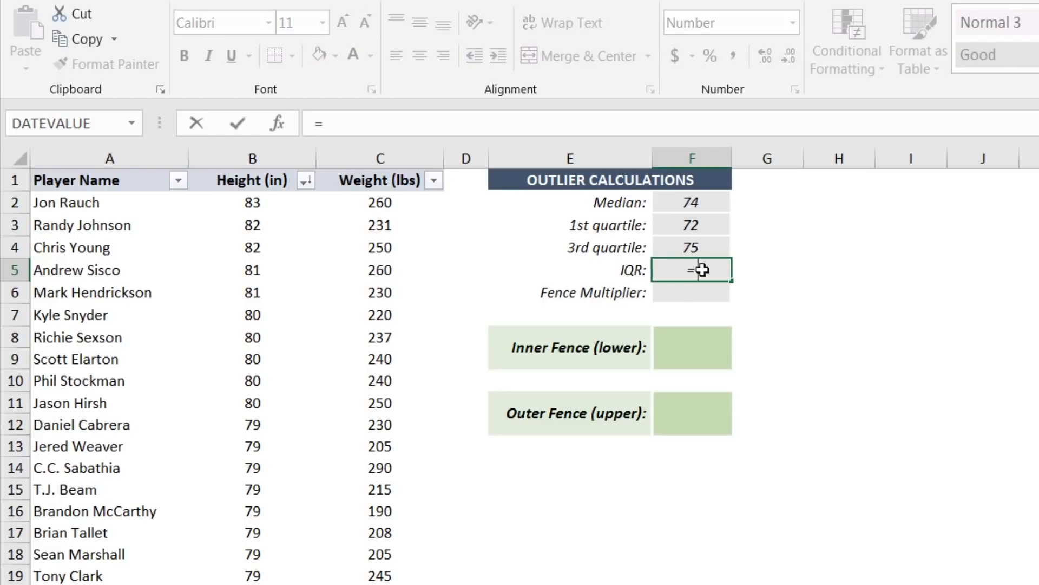
pyautogui.click(692, 247)
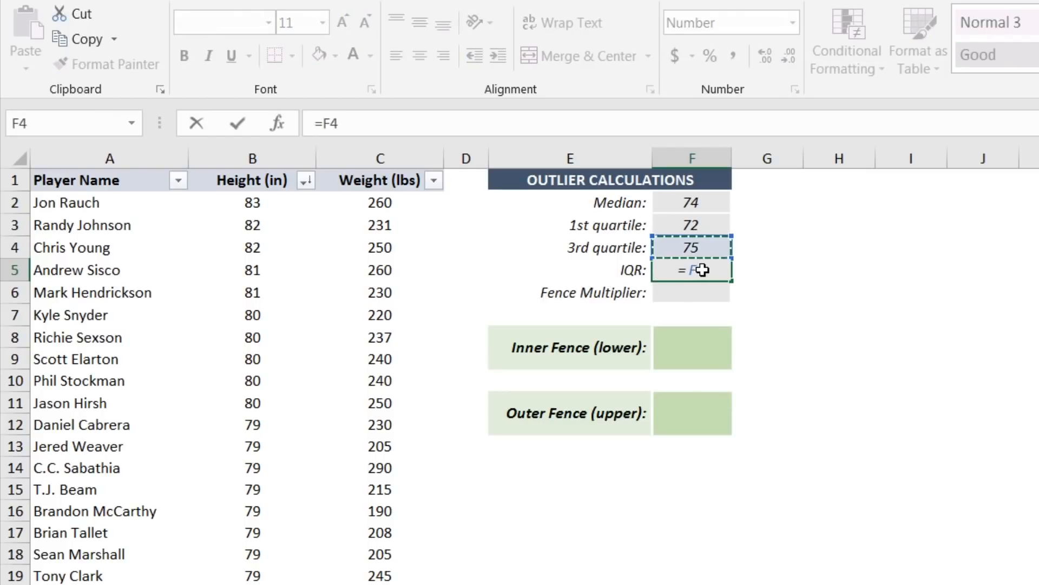
pyautogui.write('-F4')
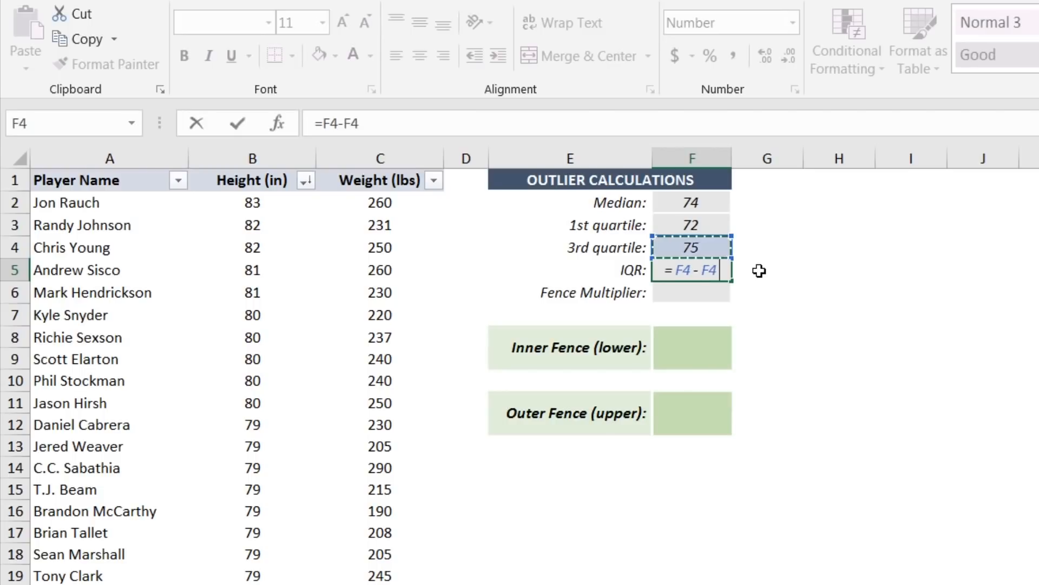
pyautogui.press('enter')
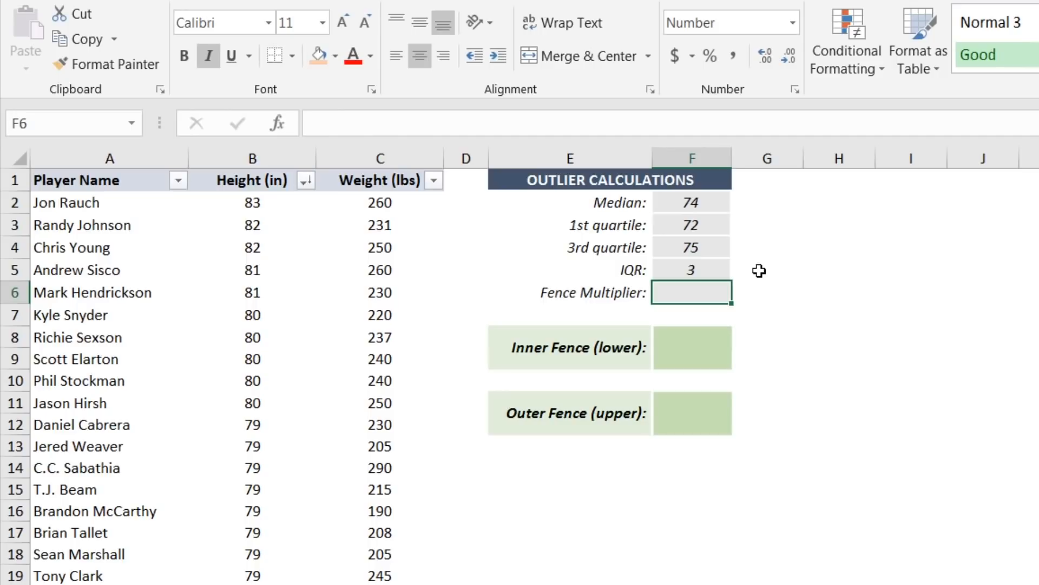
pyautogui.write('1.5')
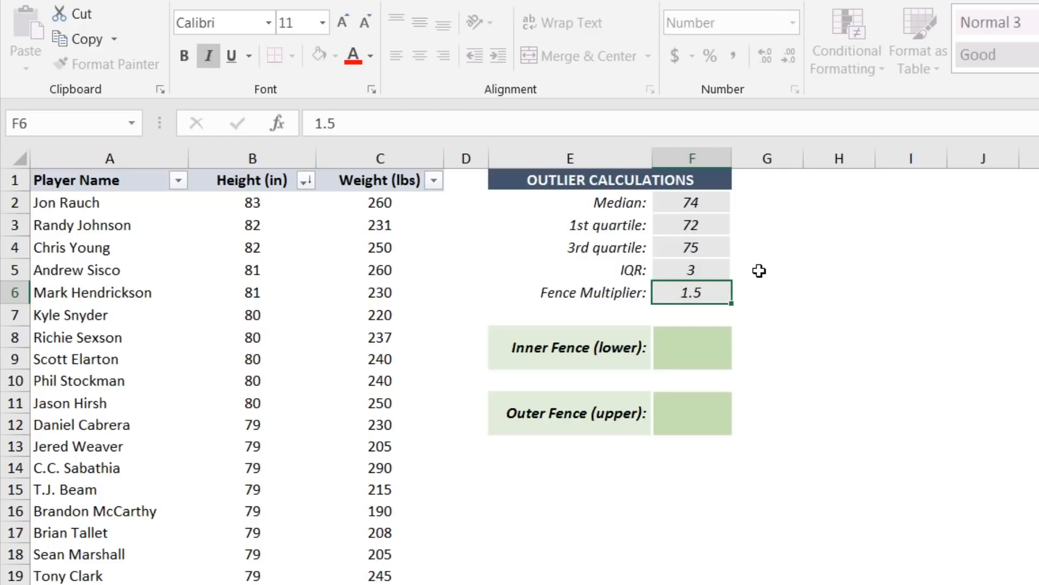
pyautogui.click(692, 346)
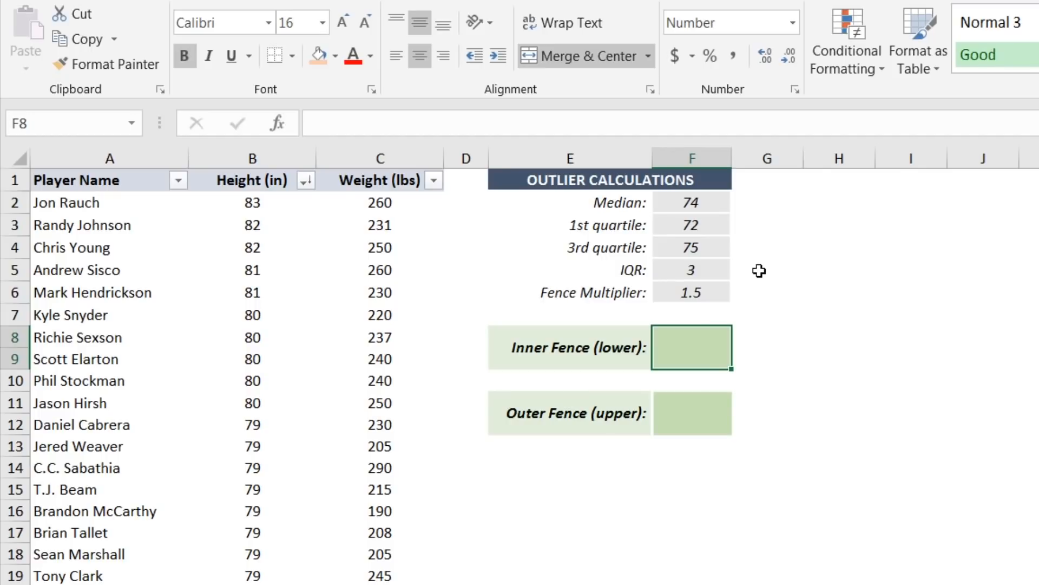
# Enter the lower inner fence =F3-(F5*F6) in F8, giving 67.5.
pyautogui.write('=')
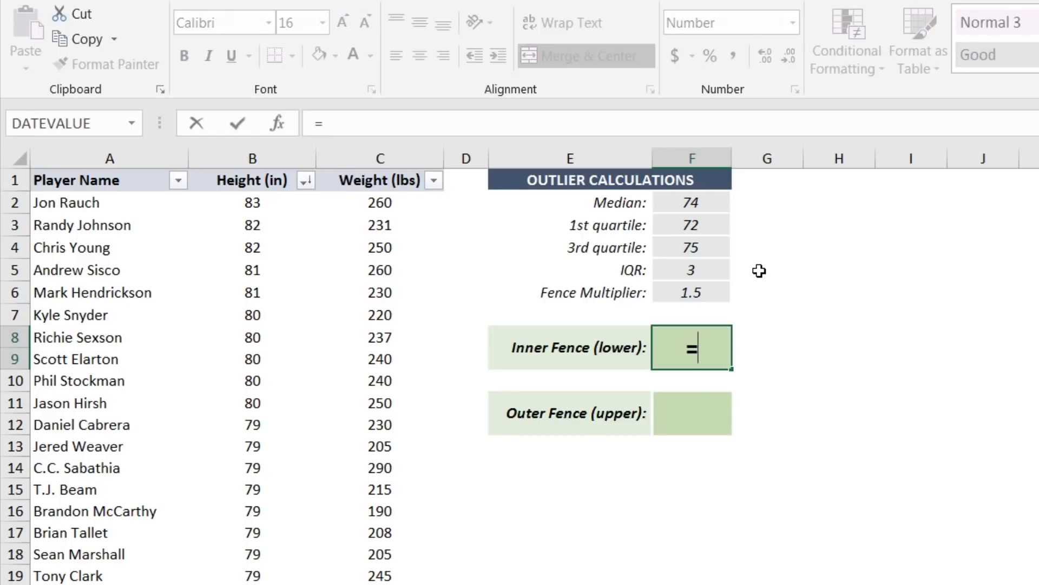
pyautogui.click(692, 225)
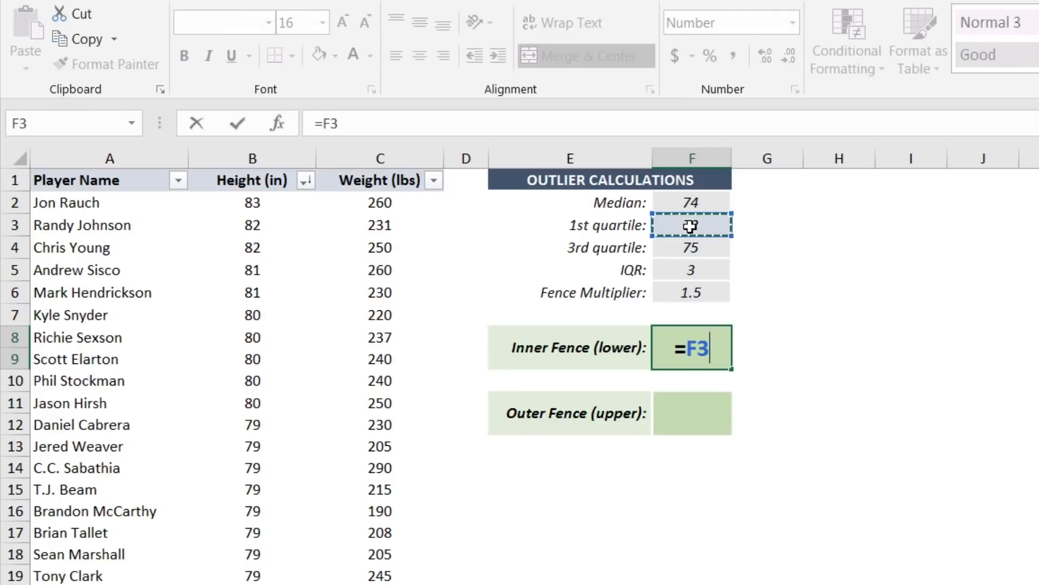
pyautogui.write('-(')
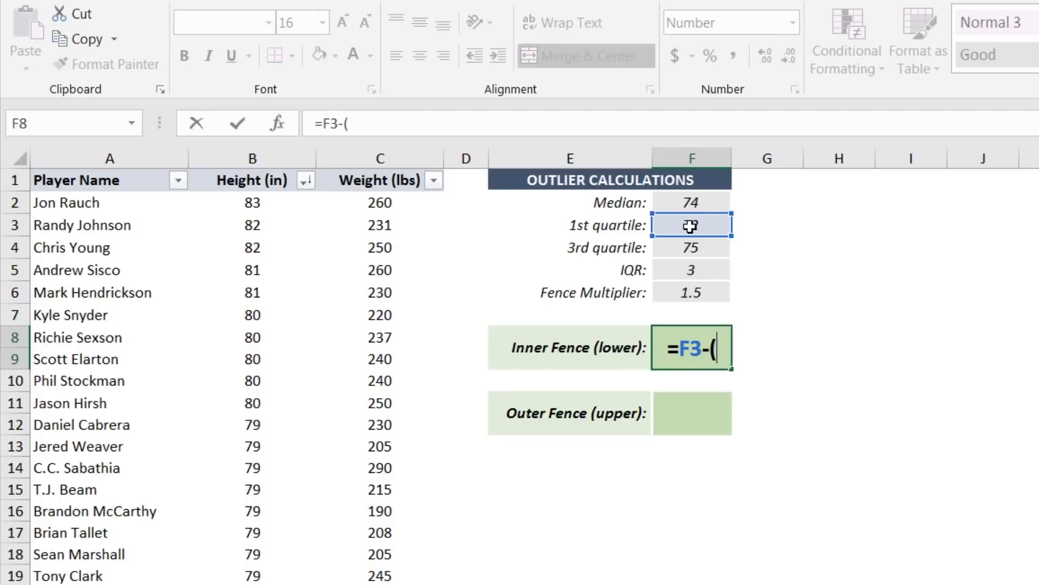
pyautogui.click(692, 269)
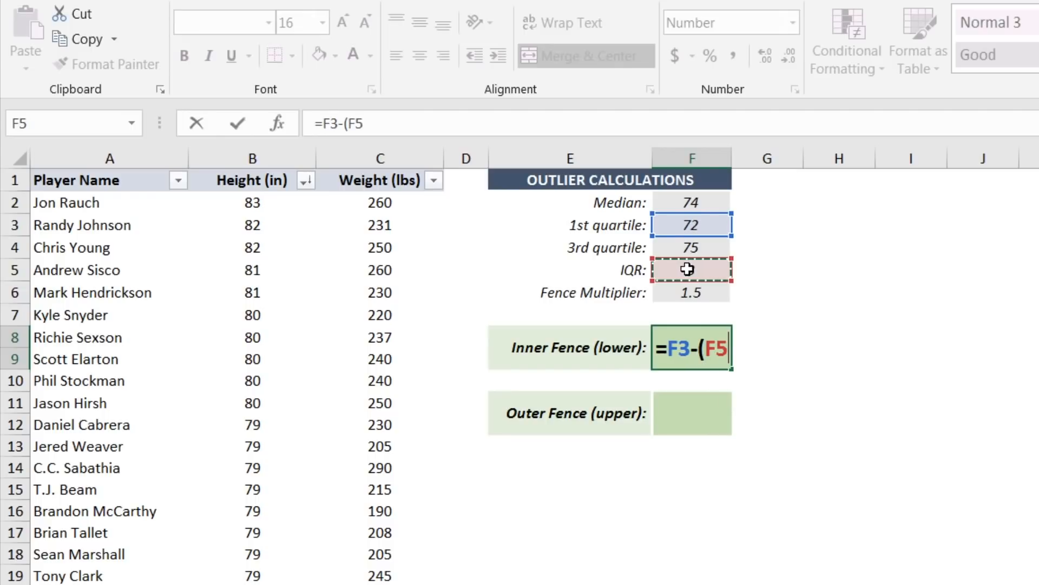
pyautogui.write('*')
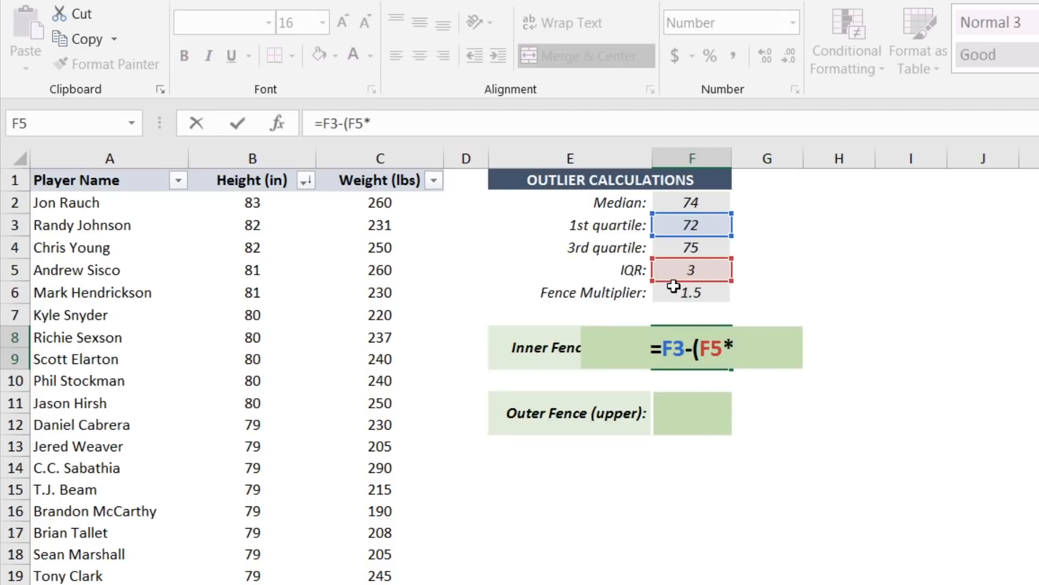
pyautogui.click(692, 291)
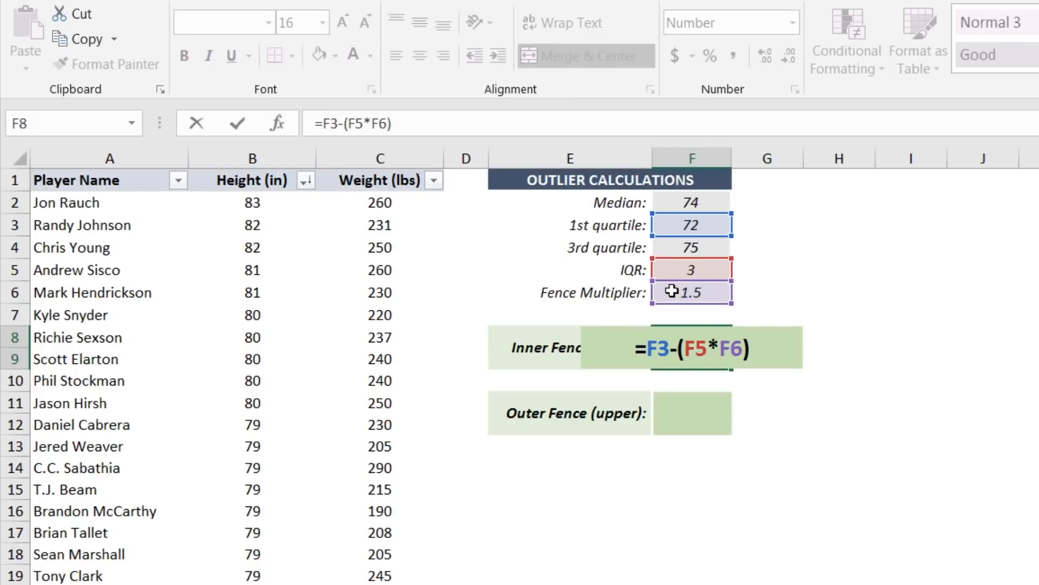
pyautogui.press('enter')
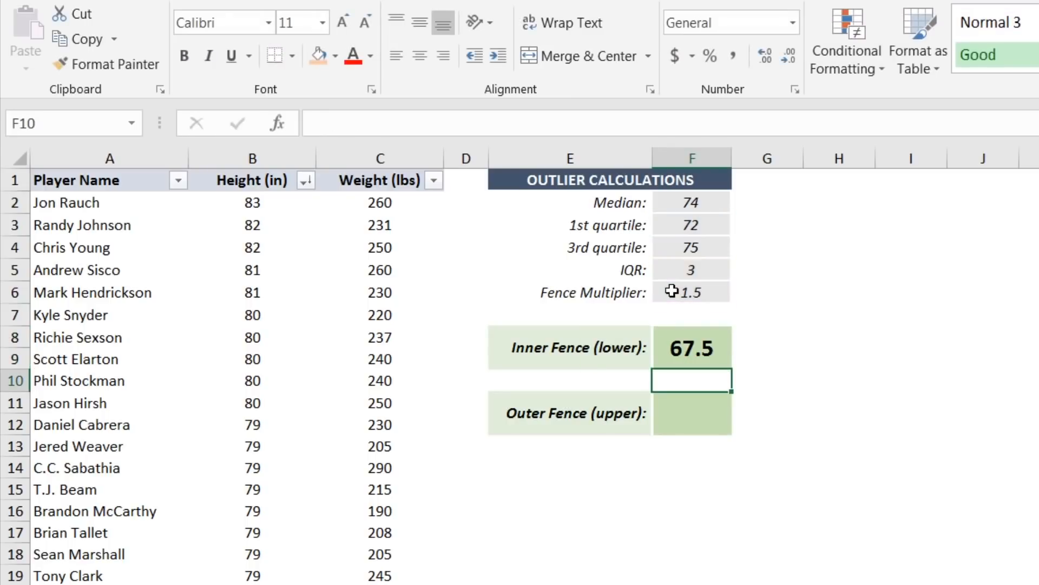
pyautogui.click(692, 347)
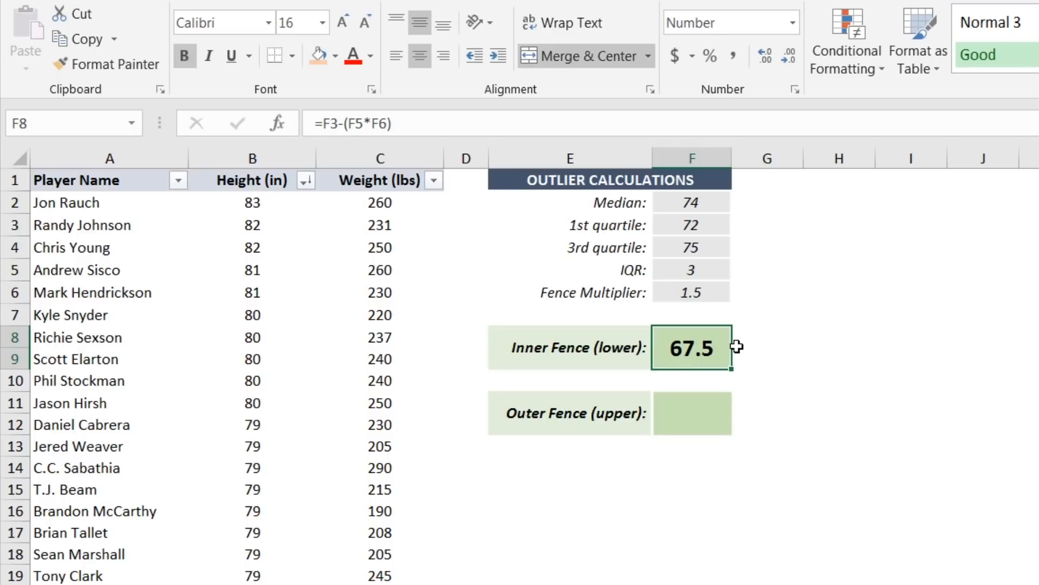
# Enter the upper outer fence =F4+(F5*F6) in F11, giving 79.5.
pyautogui.click(692, 413)
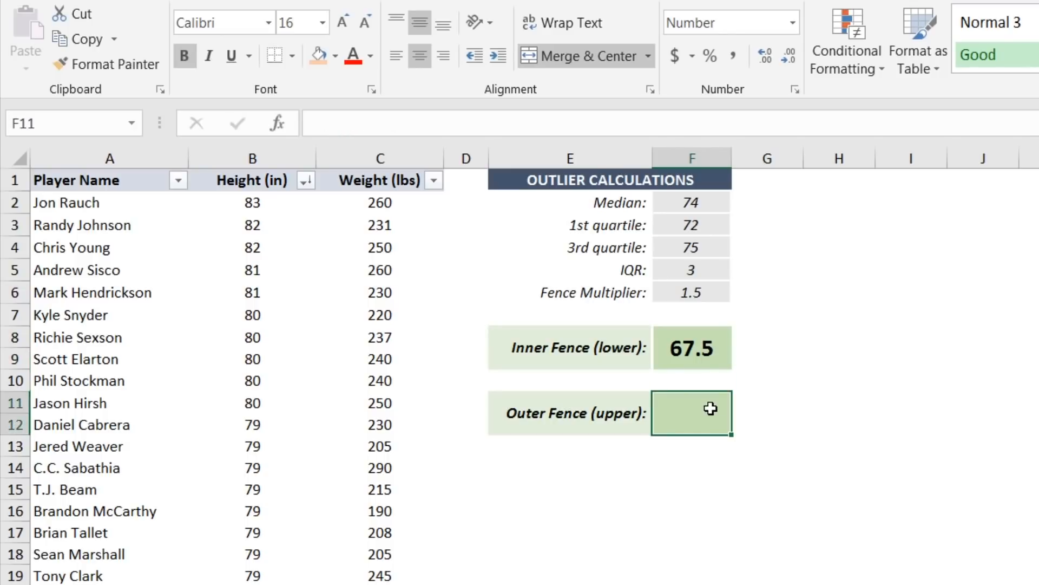
pyautogui.write('=')
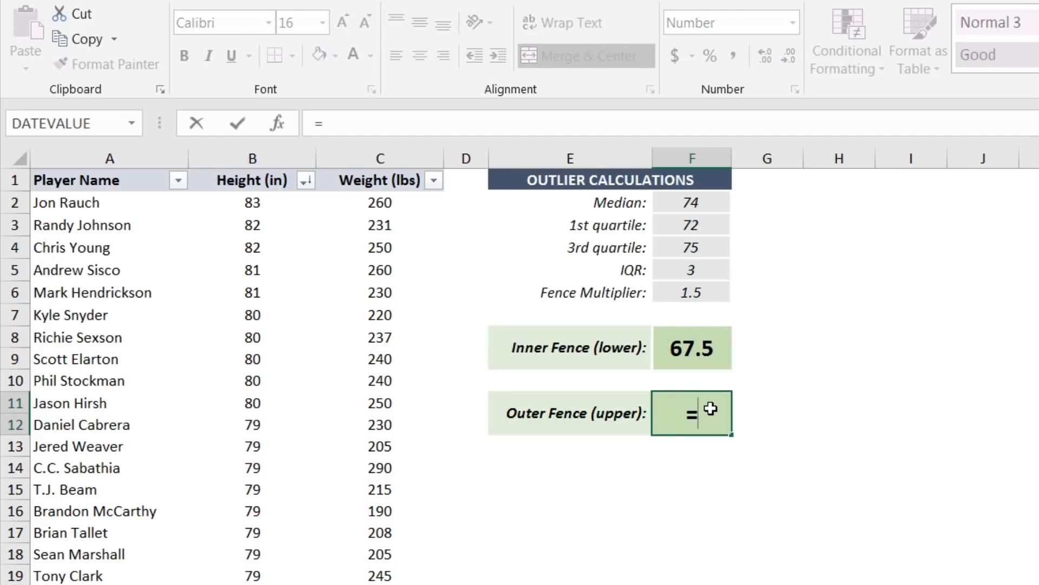
pyautogui.click(691, 247)
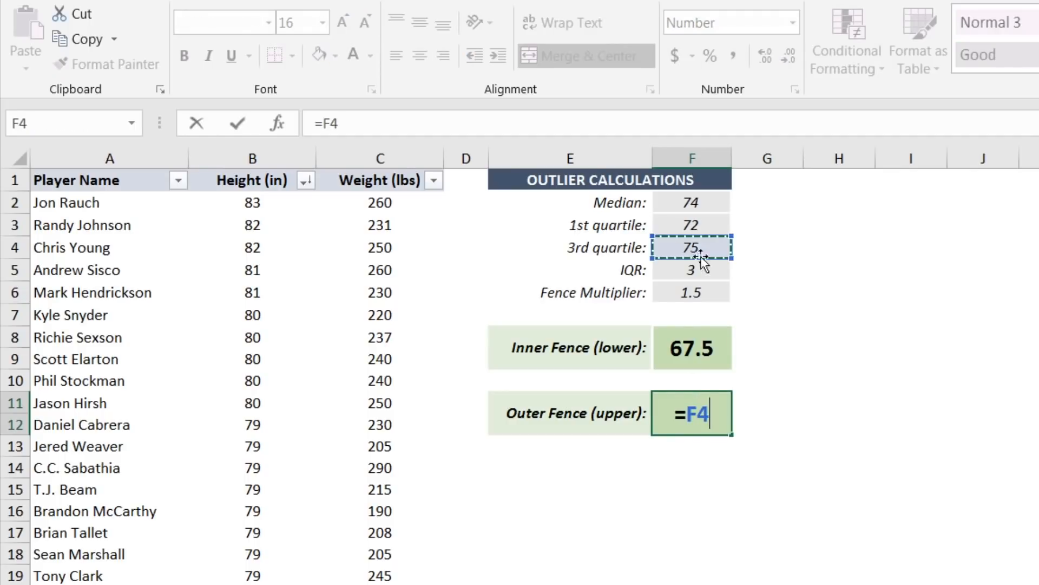
pyautogui.write('+(')
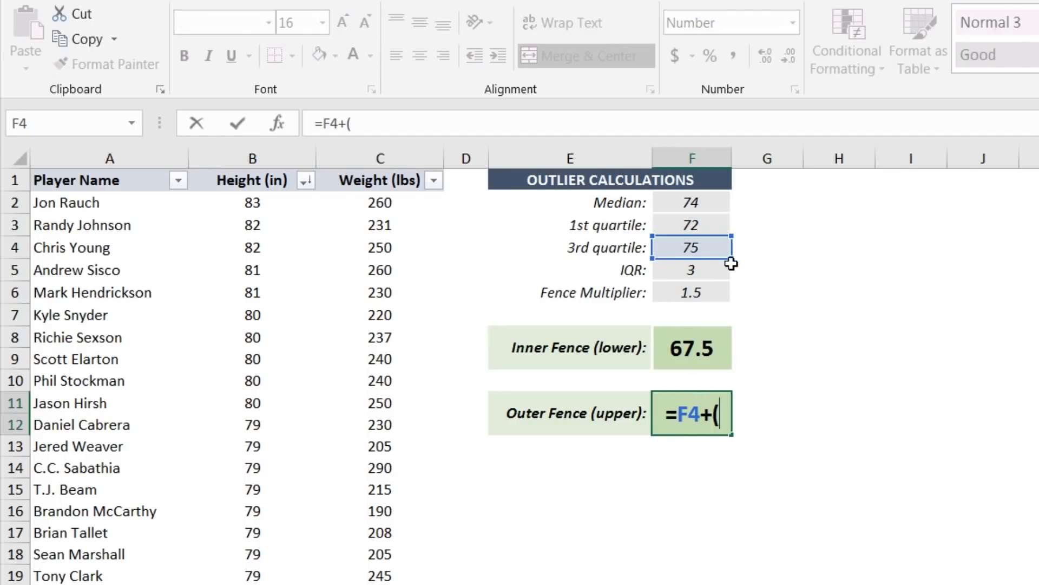
pyautogui.click(692, 269)
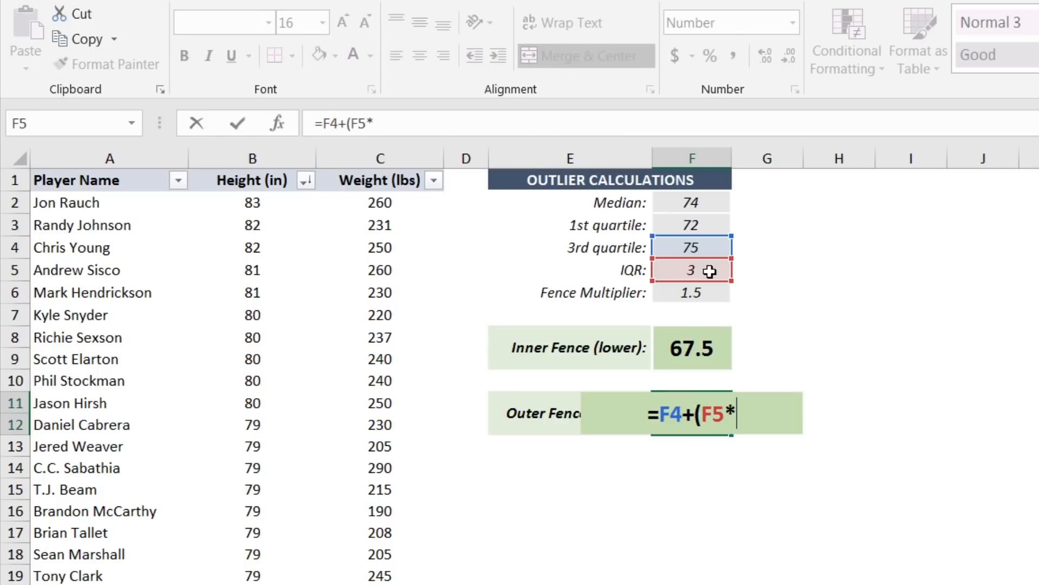
pyautogui.click(692, 292)
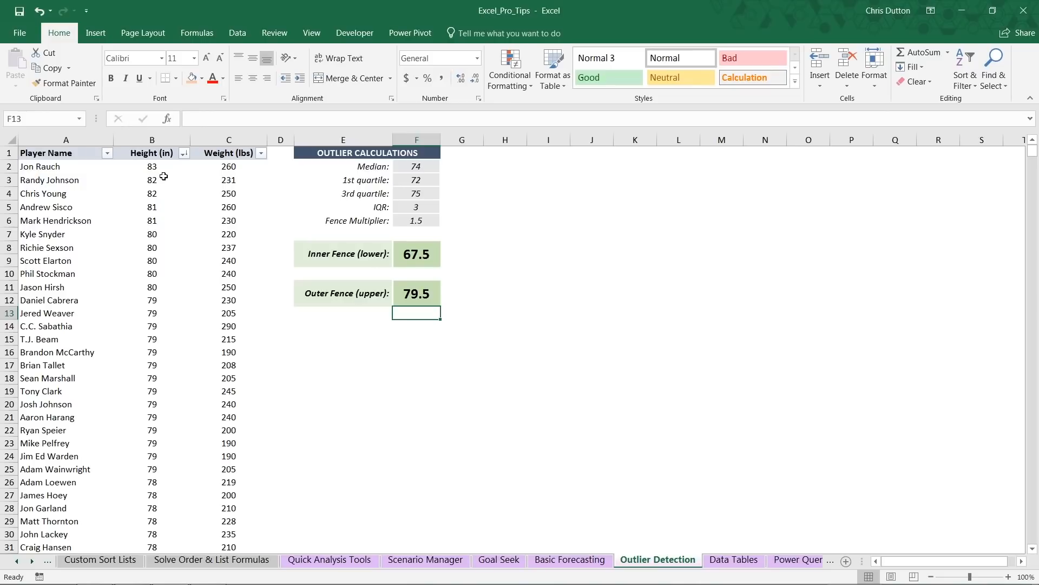
pyautogui.moveTo(146, 165)
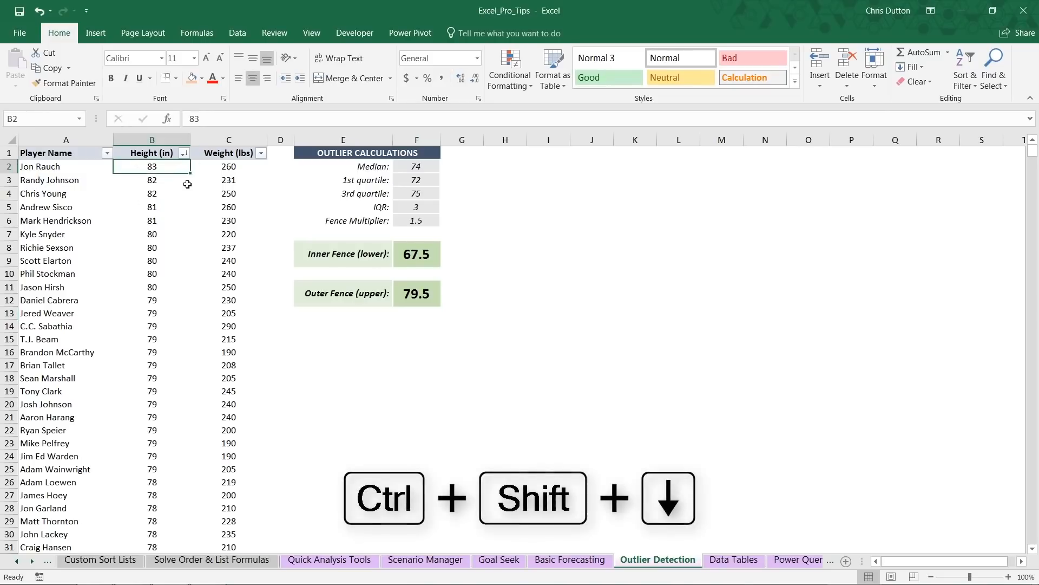
# Select all Height values in column B and bring up the Conditional Formatting menu.
pyautogui.press('ctrl+shift+down')
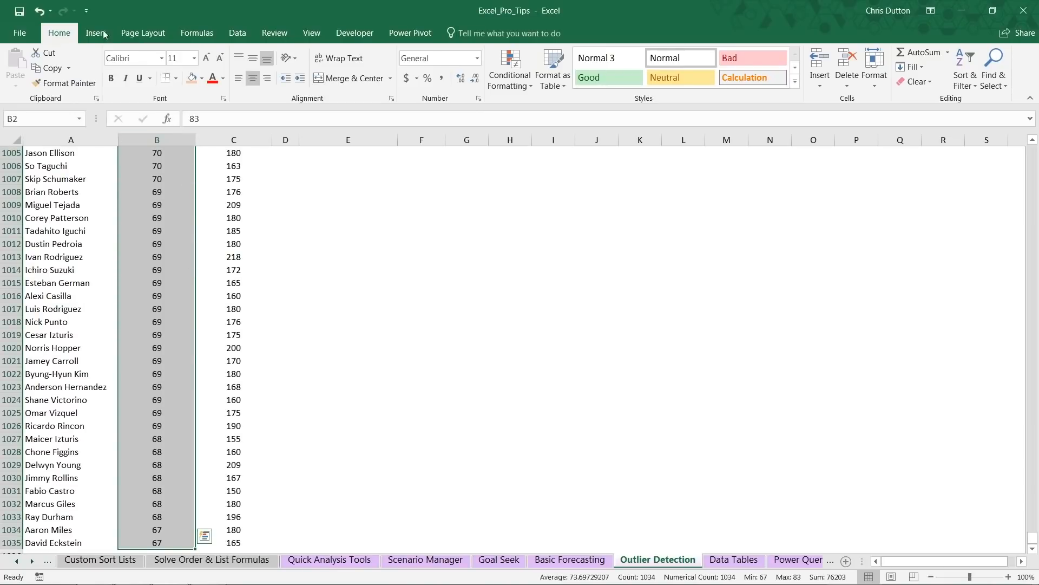
pyautogui.click(509, 66)
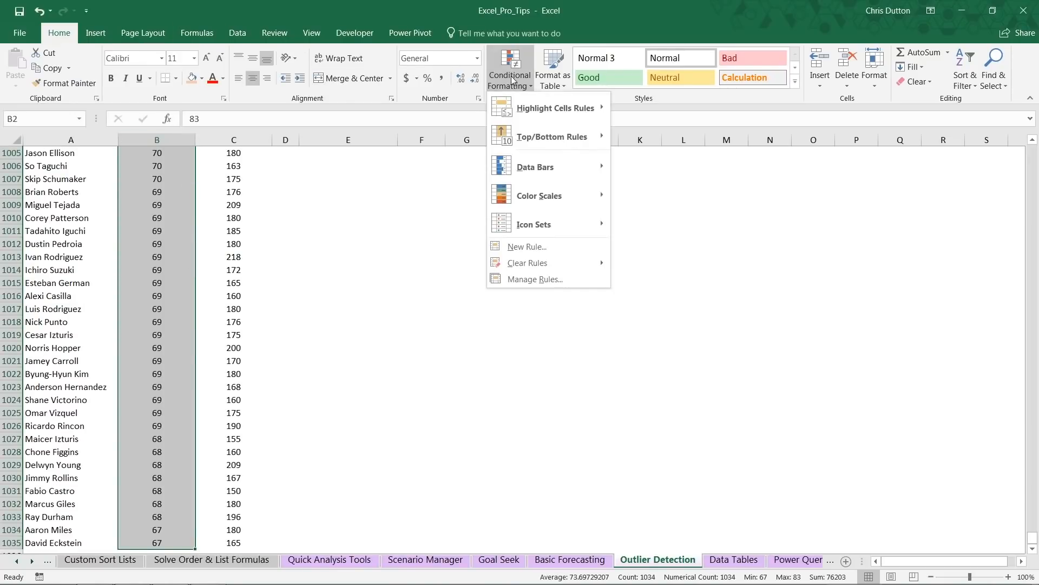
pyautogui.moveTo(556, 108)
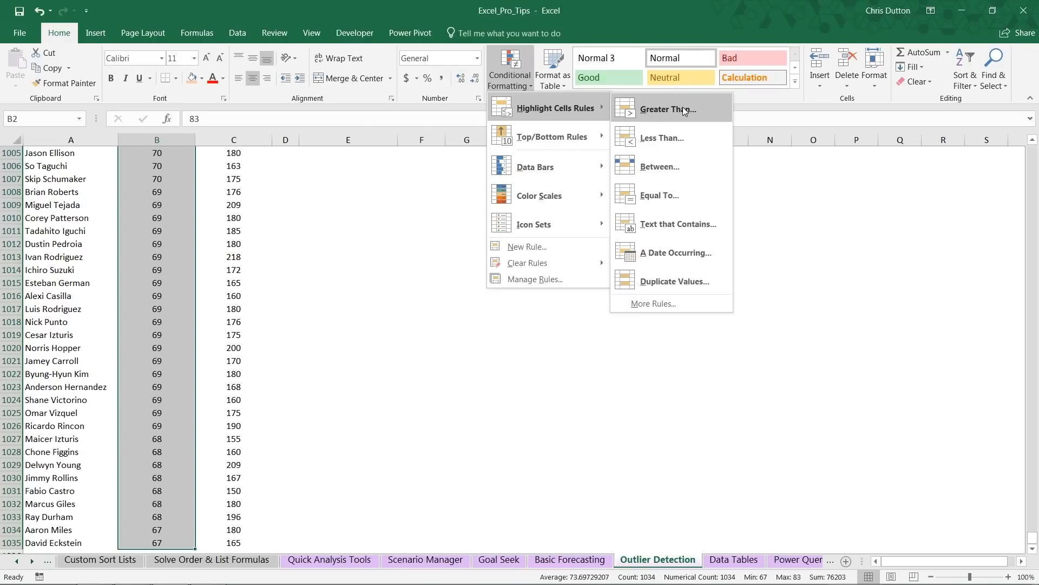
pyautogui.moveTo(677, 162)
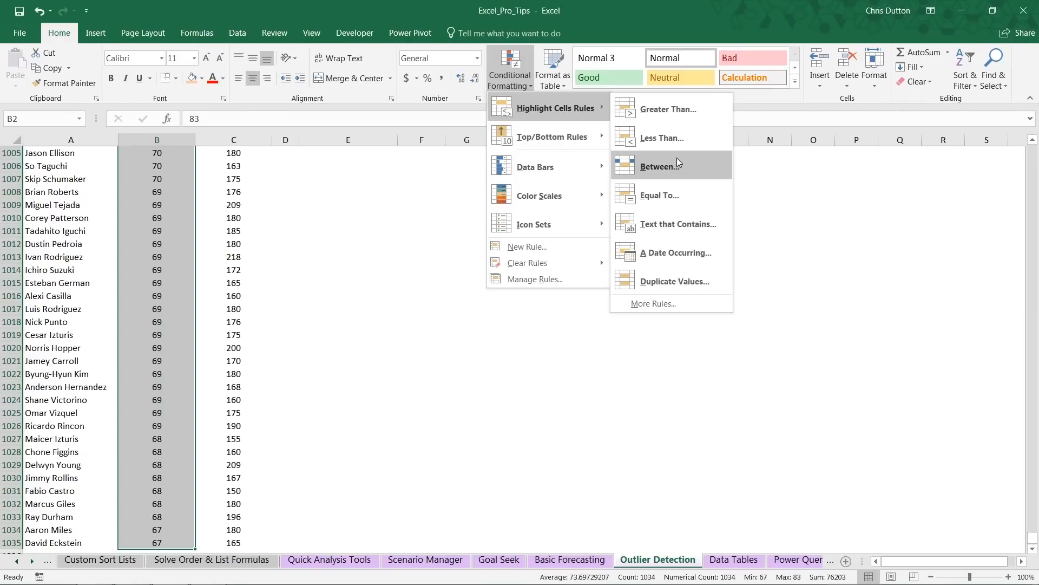
pyautogui.moveTo(680, 195)
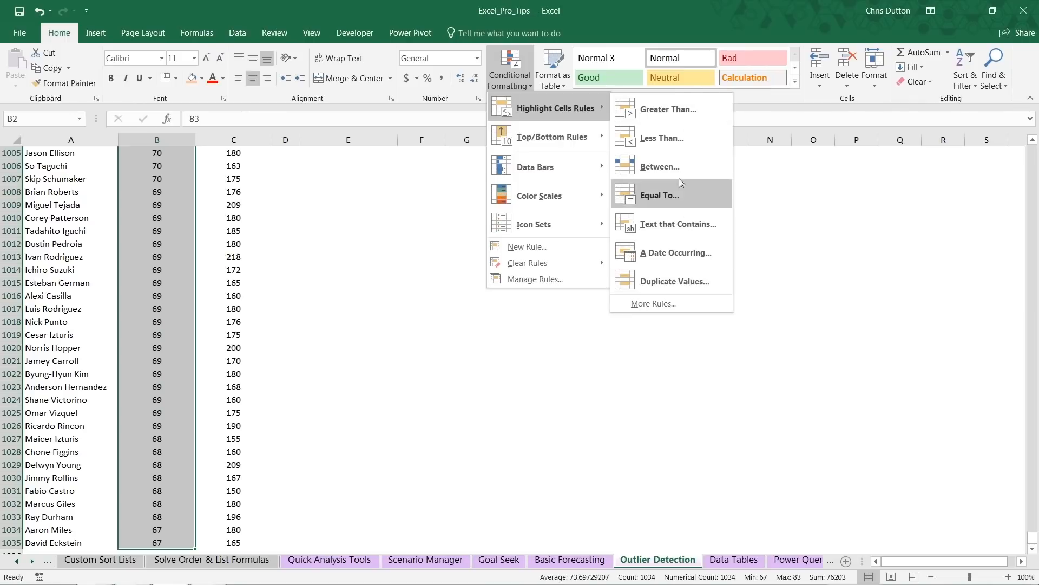
pyautogui.moveTo(672, 282)
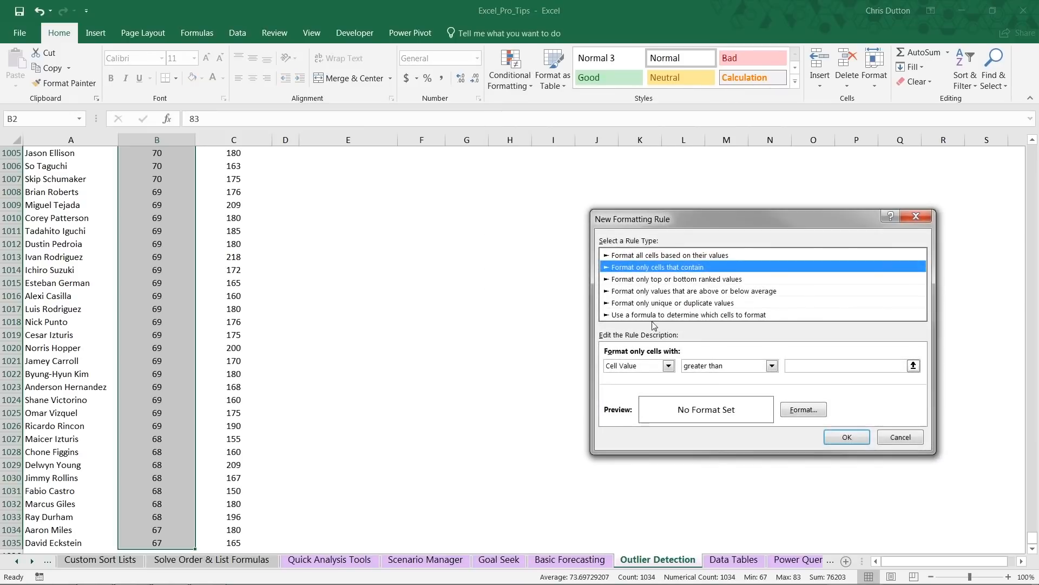
pyautogui.moveTo(665, 350)
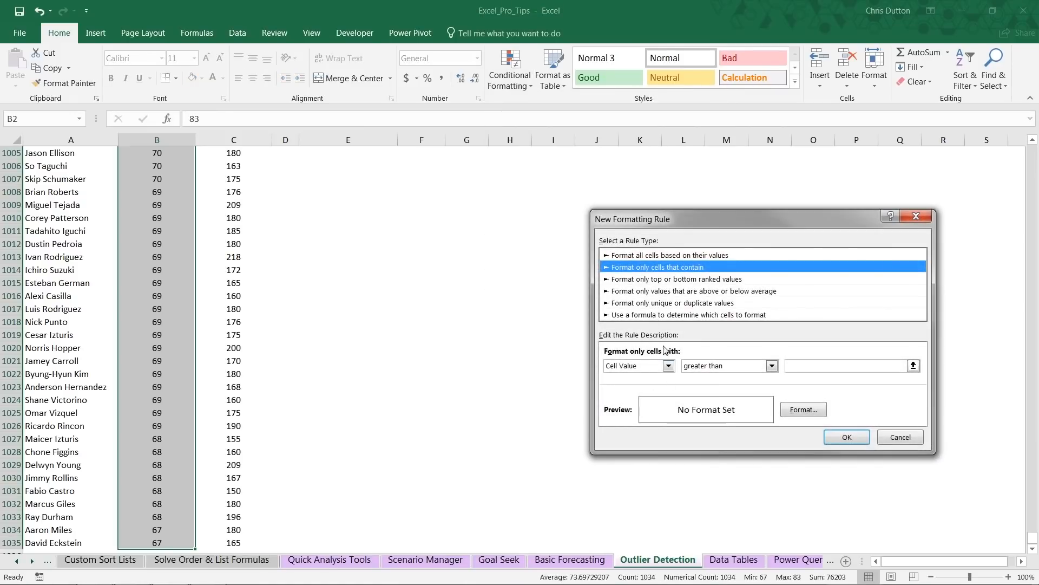
# Set the new rule to Cell Value 'not between' the inner fence $F$8 and outer fence $F$11.
pyautogui.click(771, 365)
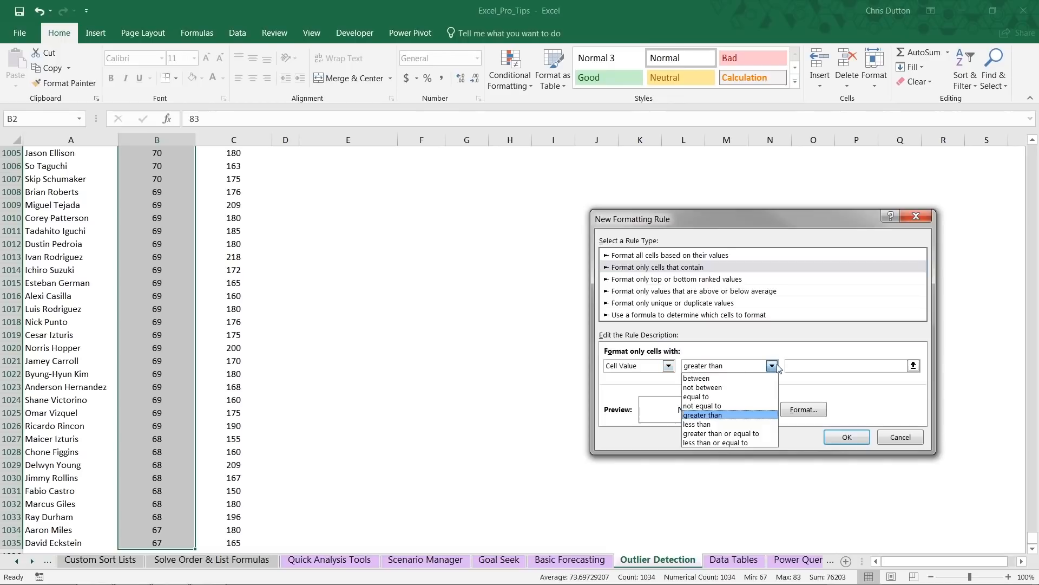
pyautogui.click(702, 388)
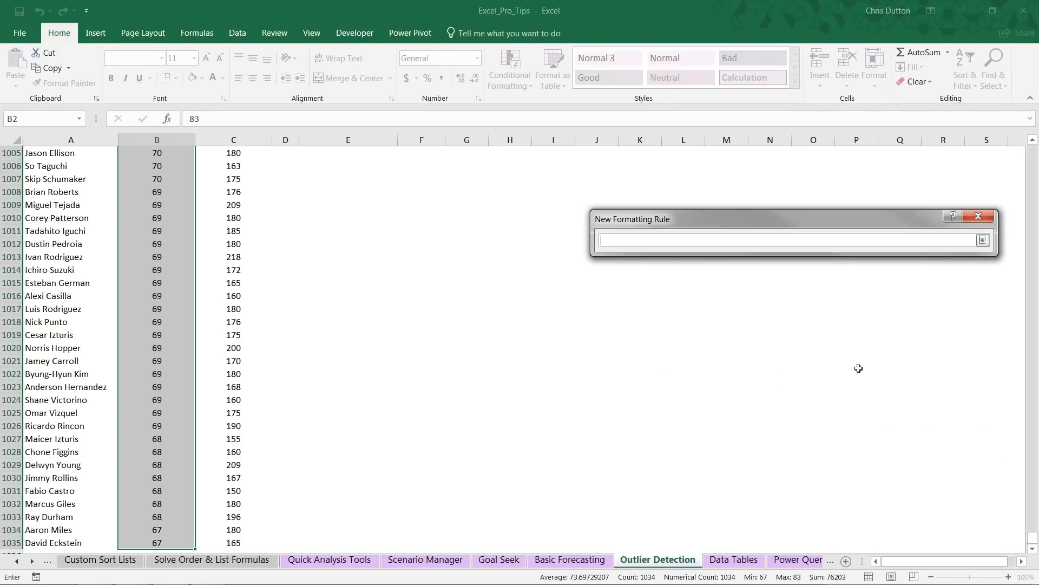
pyautogui.scroll(3)
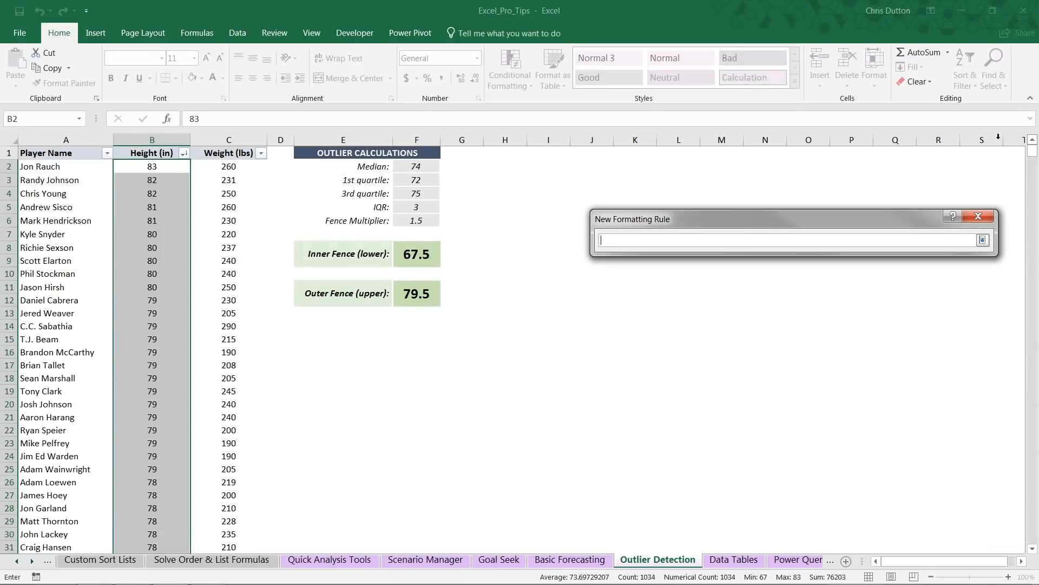
pyautogui.moveTo(424, 238)
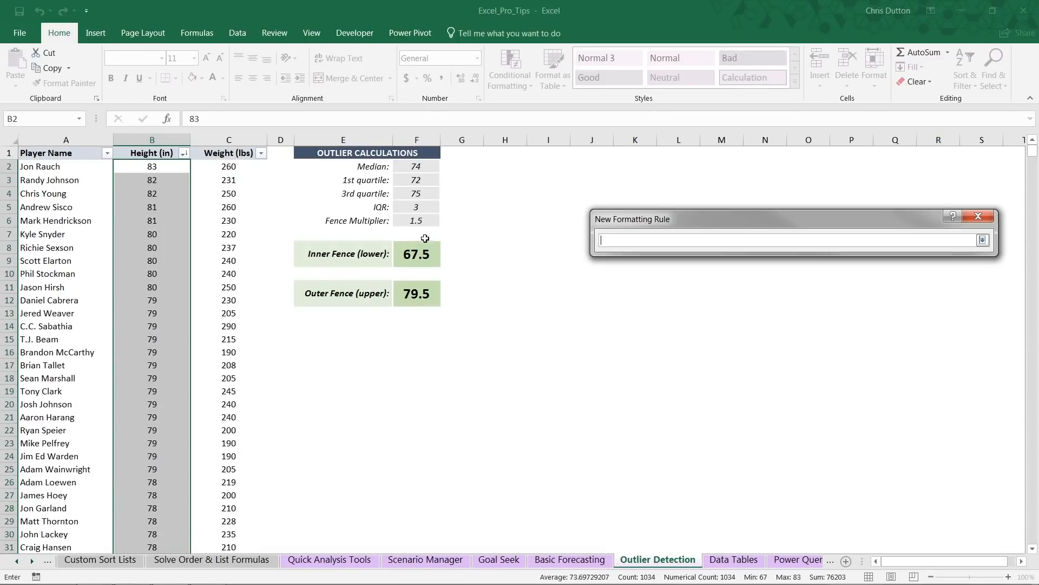
pyautogui.click(416, 254)
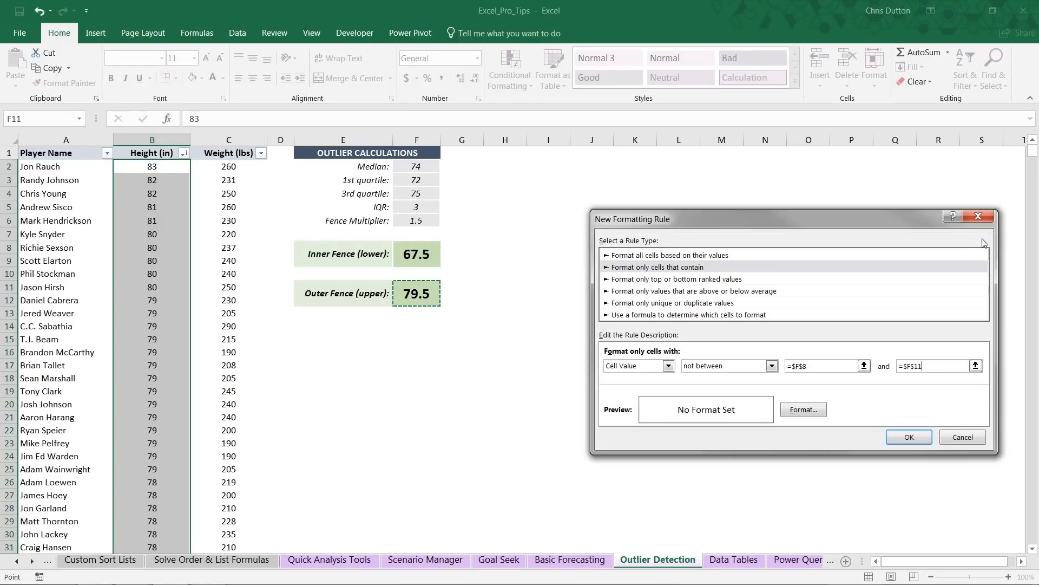
# Give out-of-fence heights a light yellow fill and apply the rule, highlighting heights 80 and above.
pyautogui.click(802, 409)
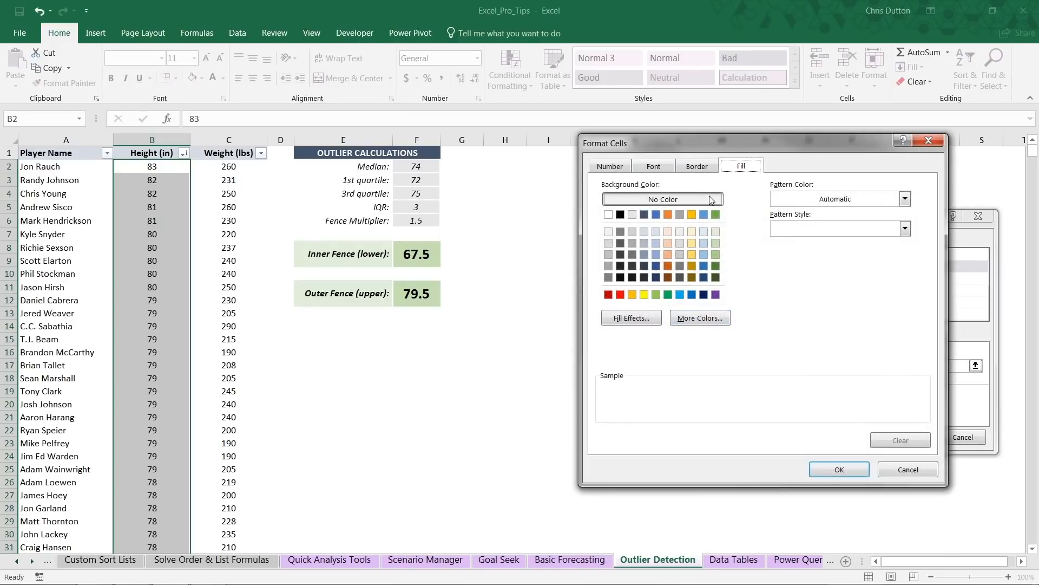
pyautogui.click(693, 266)
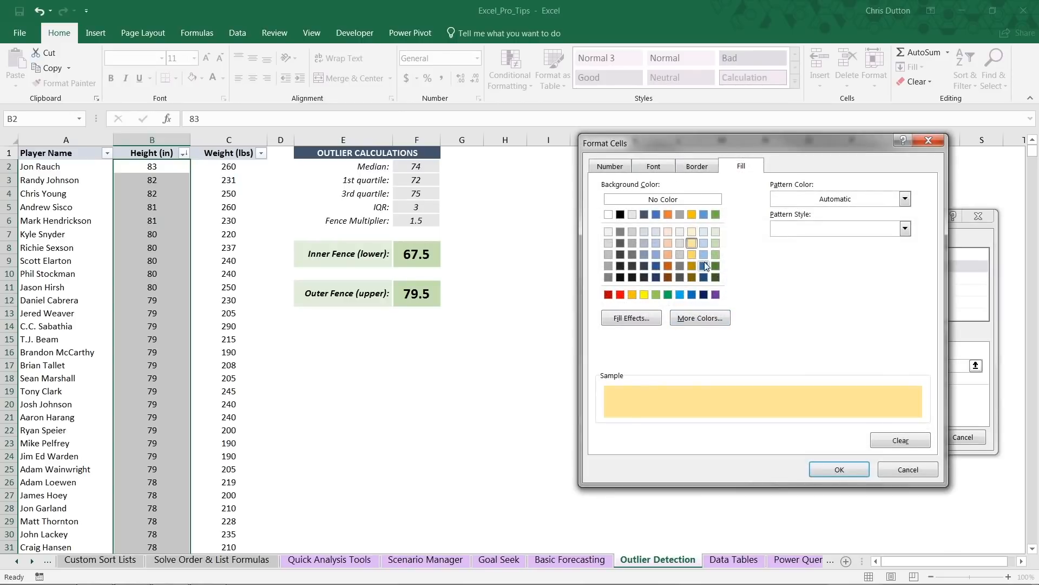
pyautogui.click(838, 469)
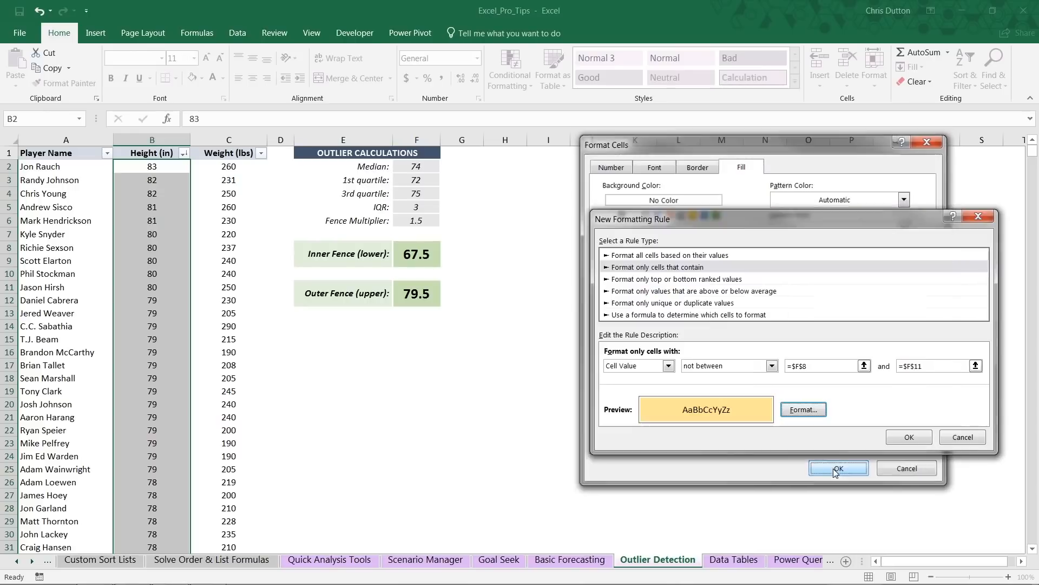
pyautogui.click(838, 468)
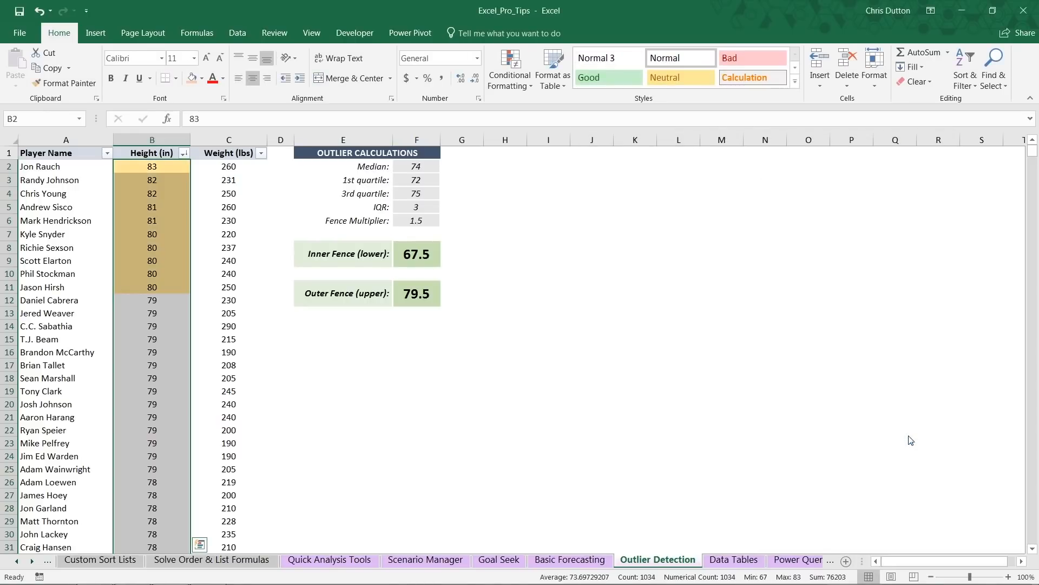
pyautogui.click(152, 351)
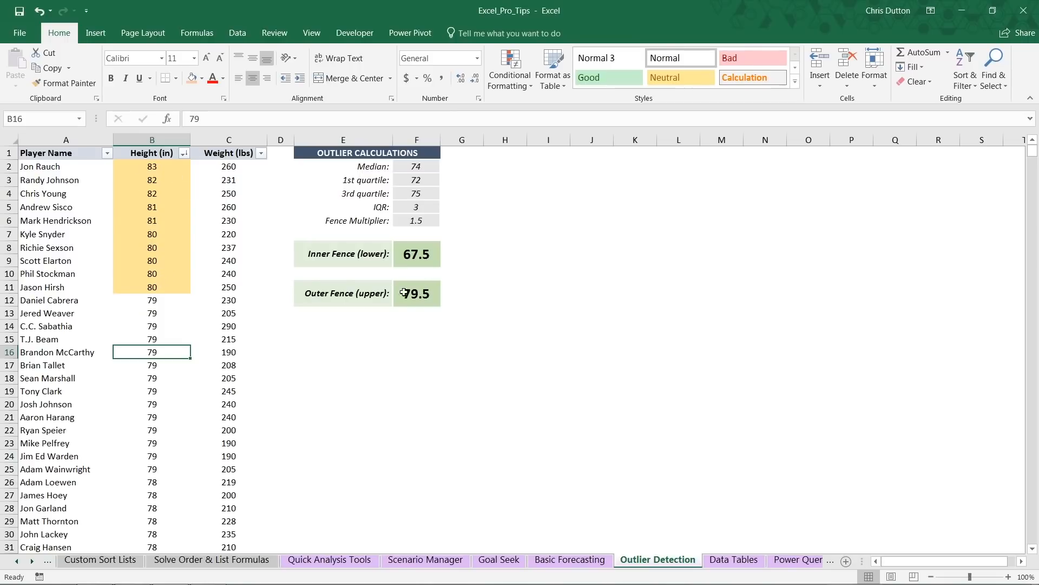
pyautogui.moveTo(289, 288)
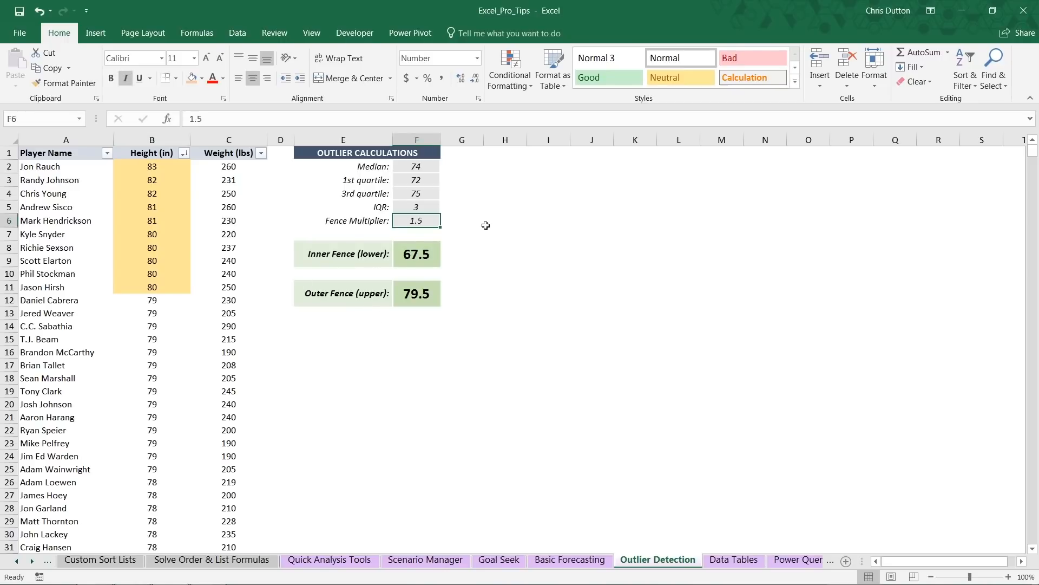
# Try a fence multiplier of 1.0, then select F6 to widen it to 2.0 (fences 66 and 81).
pyautogui.write('1.0')
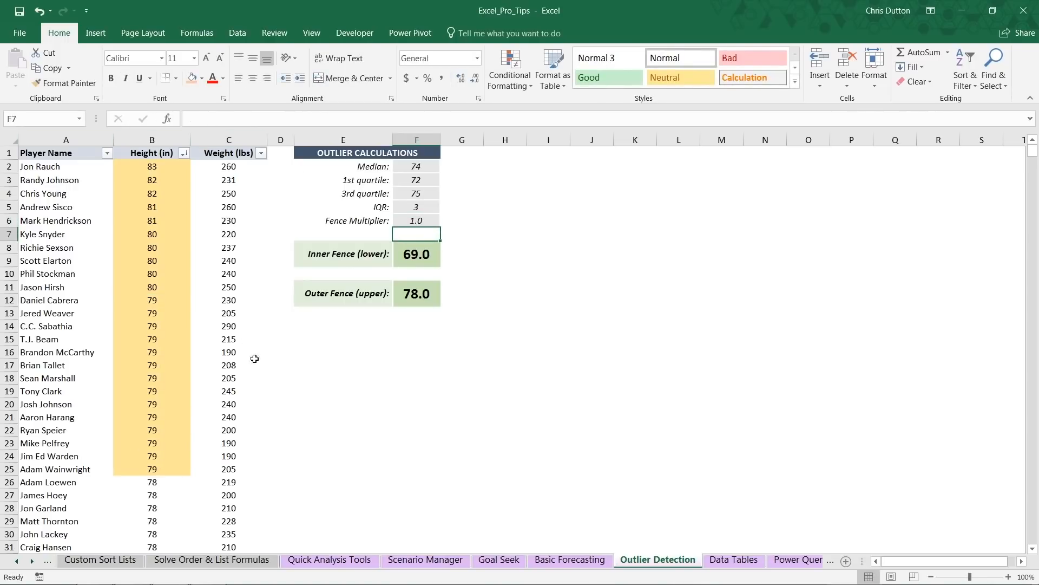
pyautogui.moveTo(246, 294)
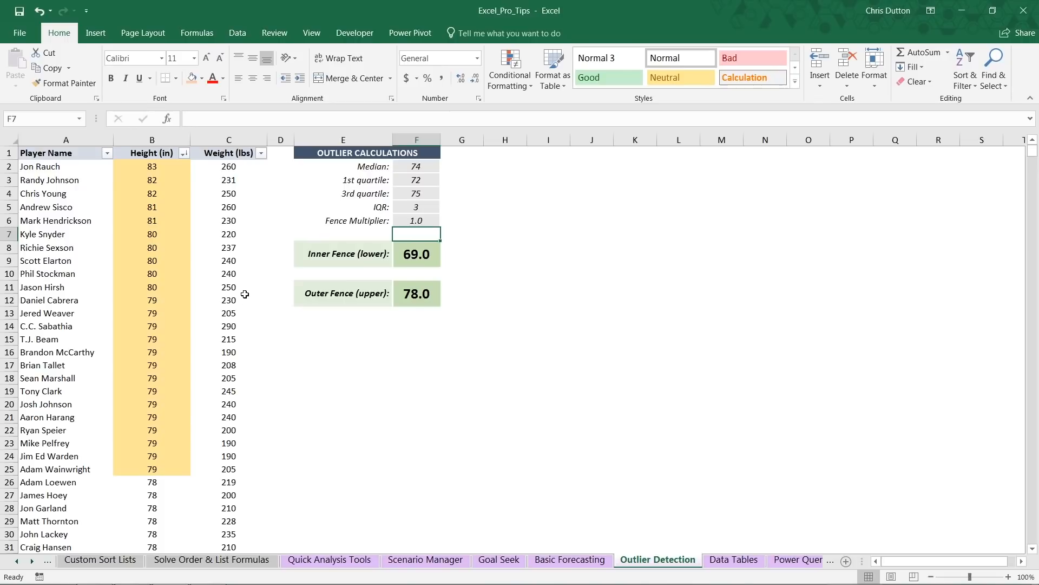
pyautogui.moveTo(410, 247)
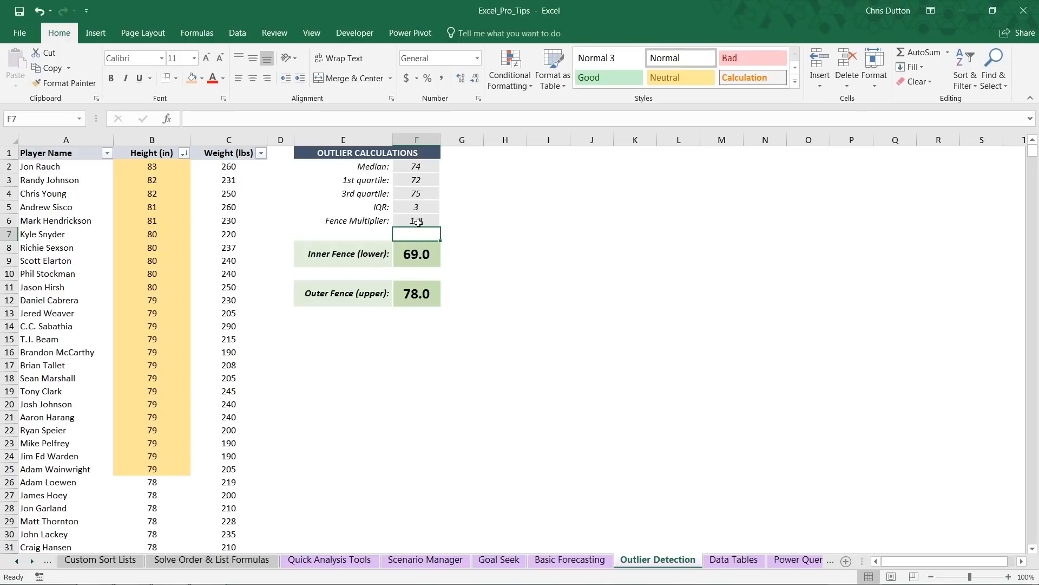
pyautogui.click(416, 220)
pyautogui.write('2')
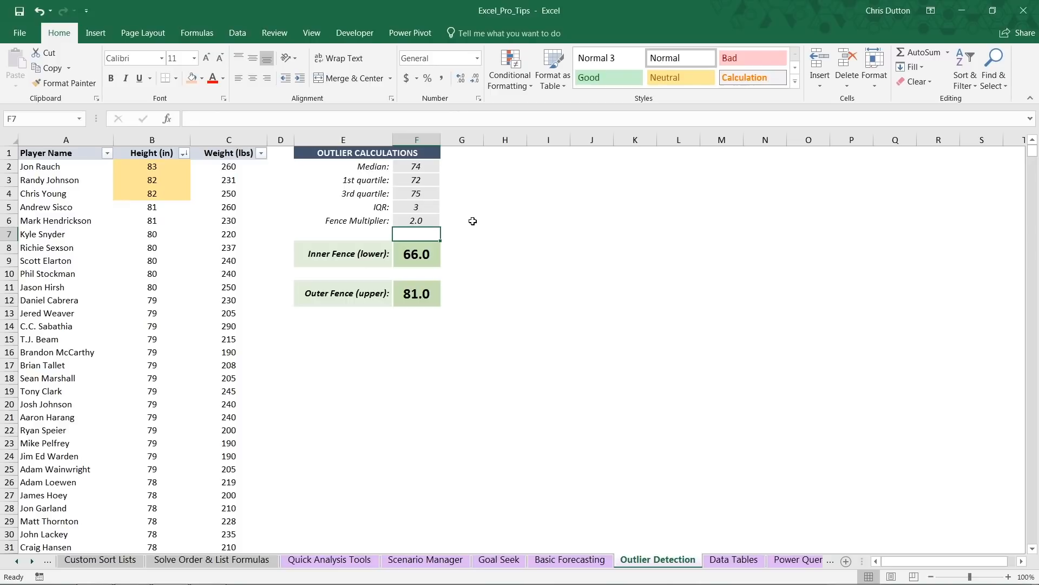
pyautogui.moveTo(175, 199)
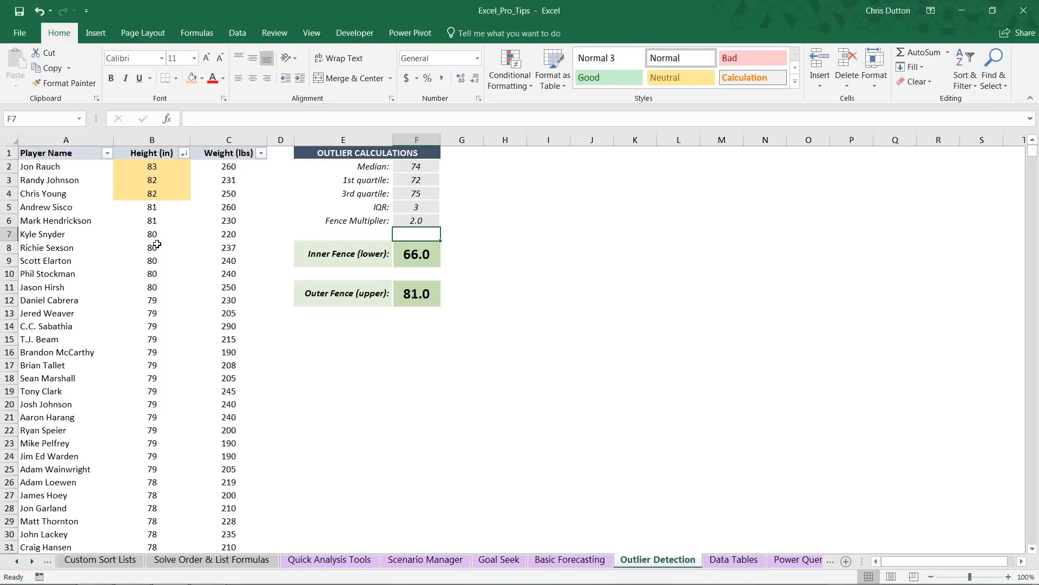
pyautogui.moveTo(69, 170)
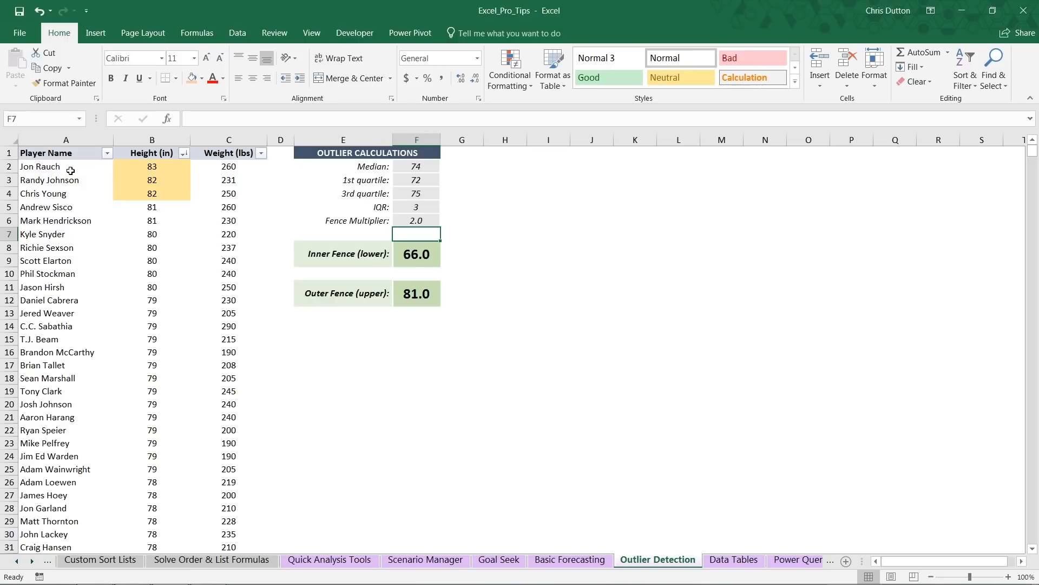
pyautogui.moveTo(140, 247)
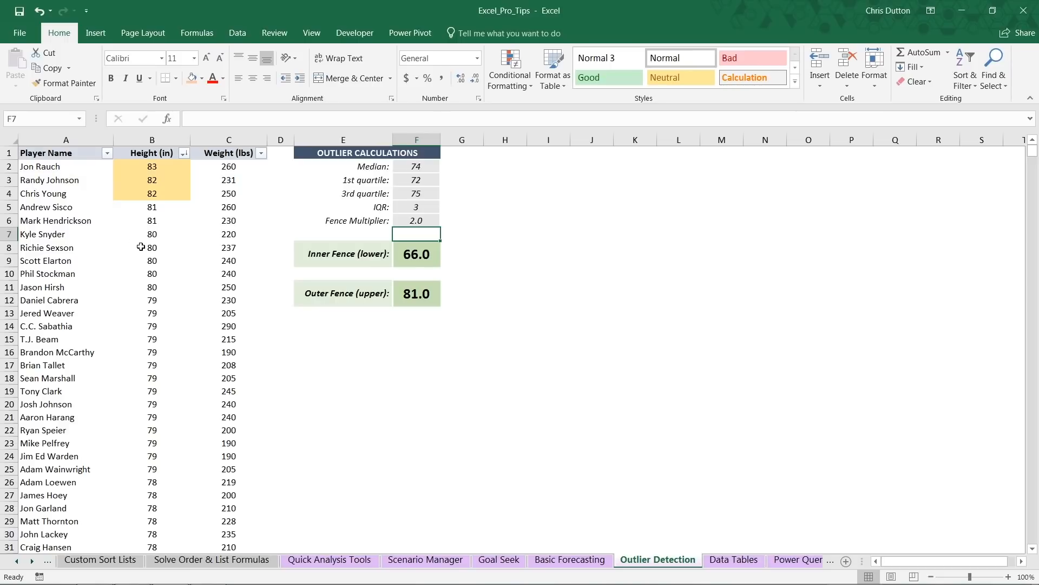